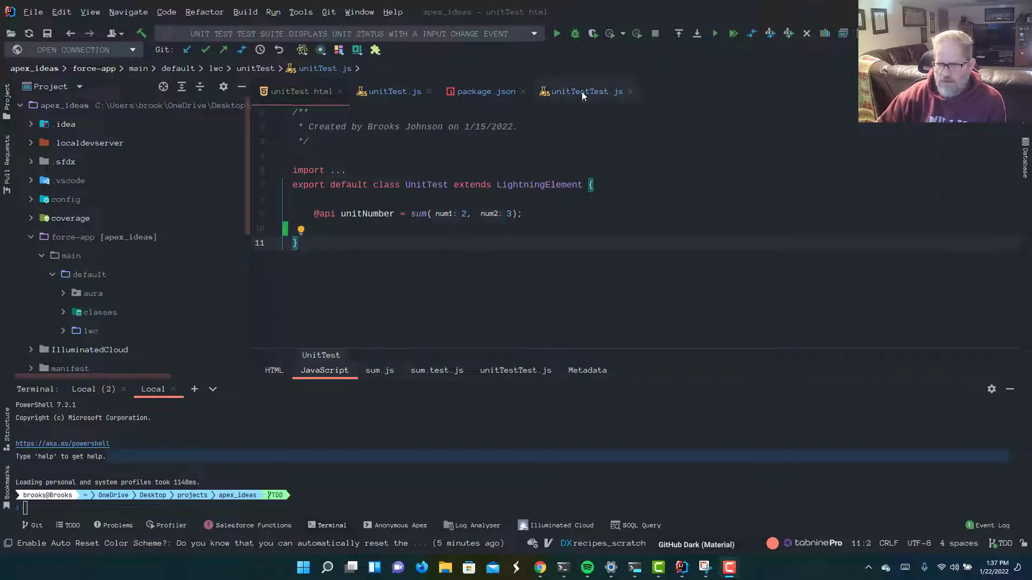
Run the 'unit test test suite' in unitTestTest.js and see 1 of 1 test pass
{"action": "left_click", "coordinate": [581, 91]}
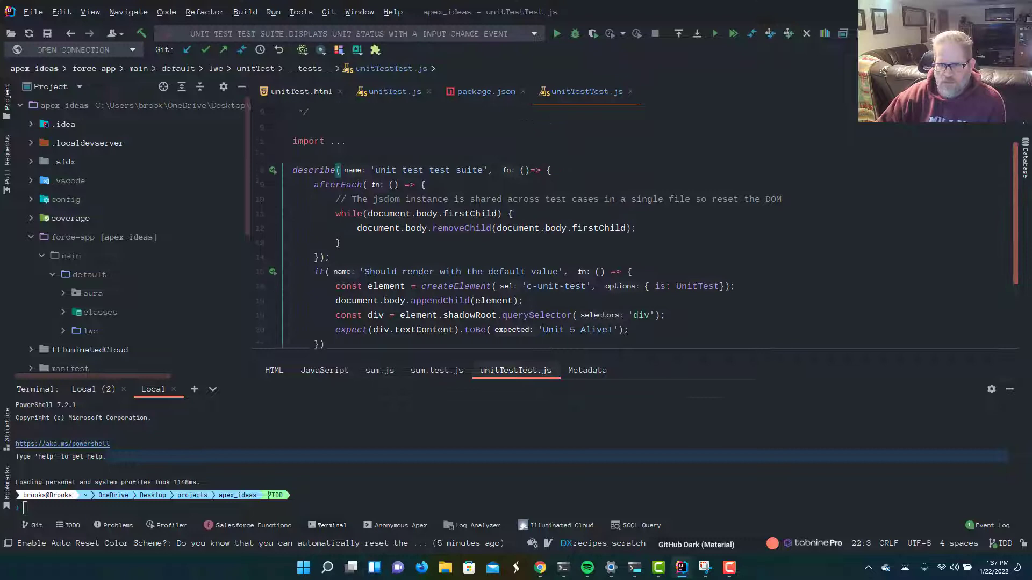
{"action": "left_click", "coordinate": [270, 171]}
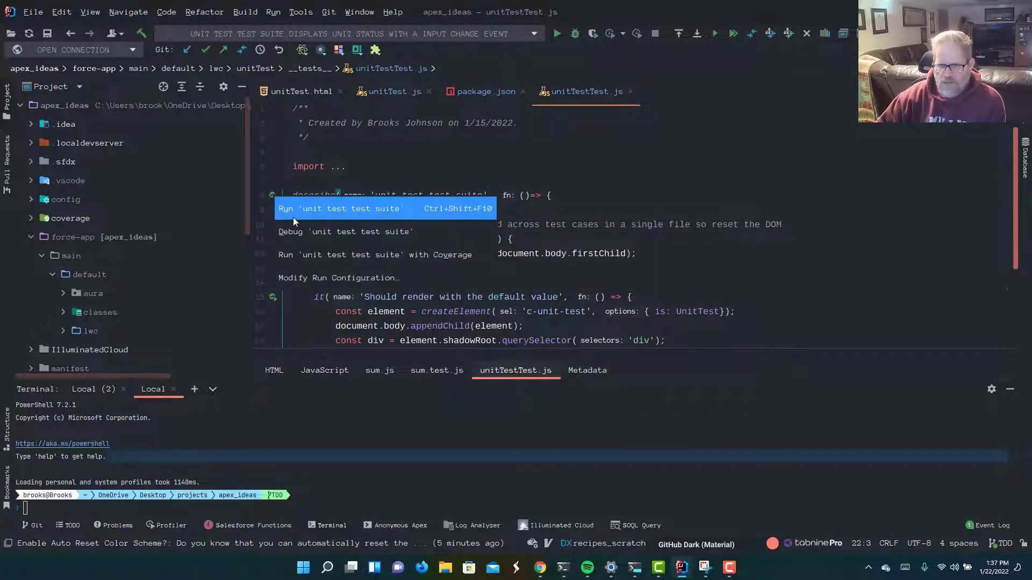
{"action": "left_click", "coordinate": [340, 208]}
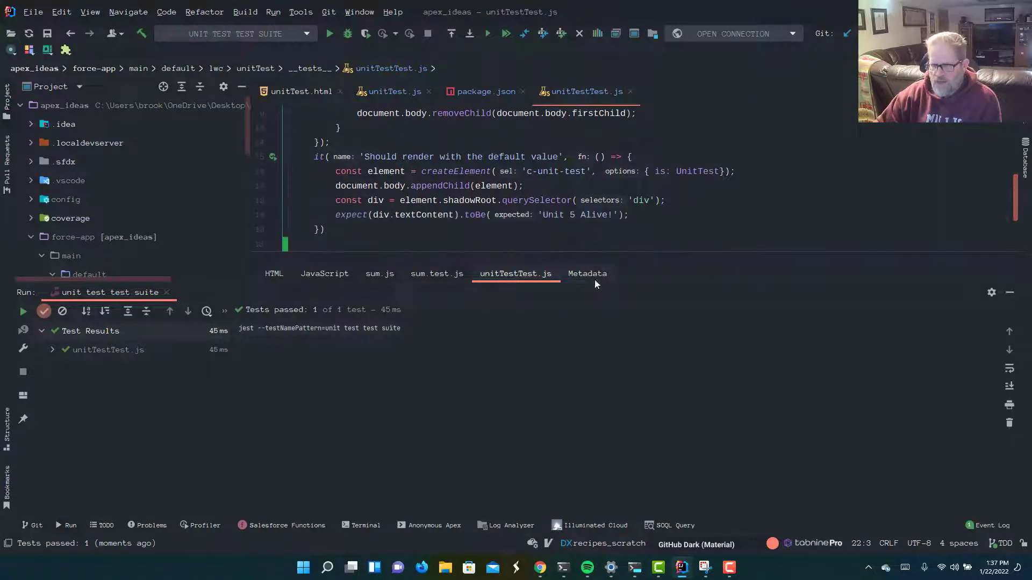
{"action": "mouse_move", "coordinate": [654, 297]}
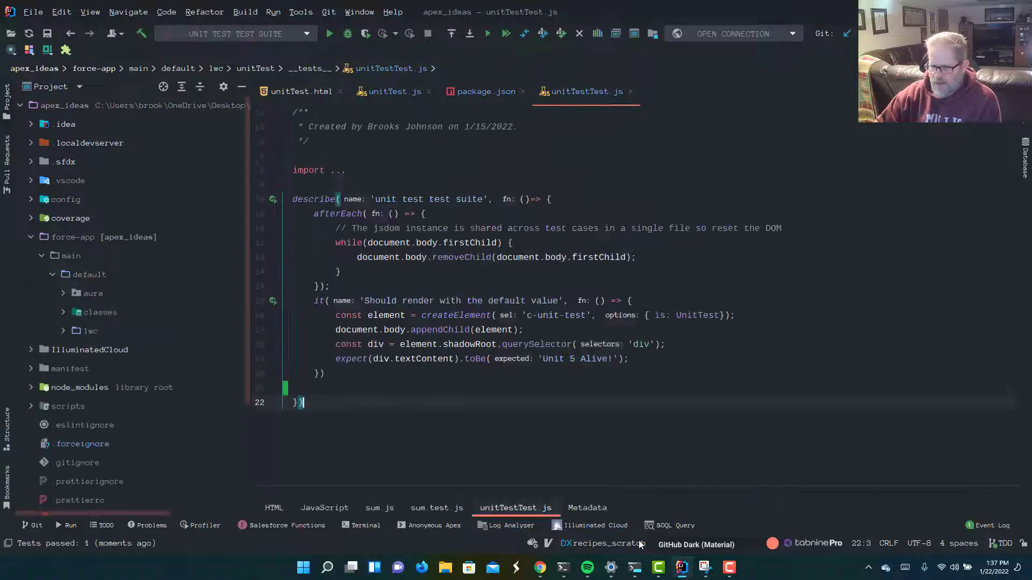
Switch to the Trailhead 'Test Asynchronous DOM Updates' section in Chrome
{"action": "key", "text": "Win+Tab"}
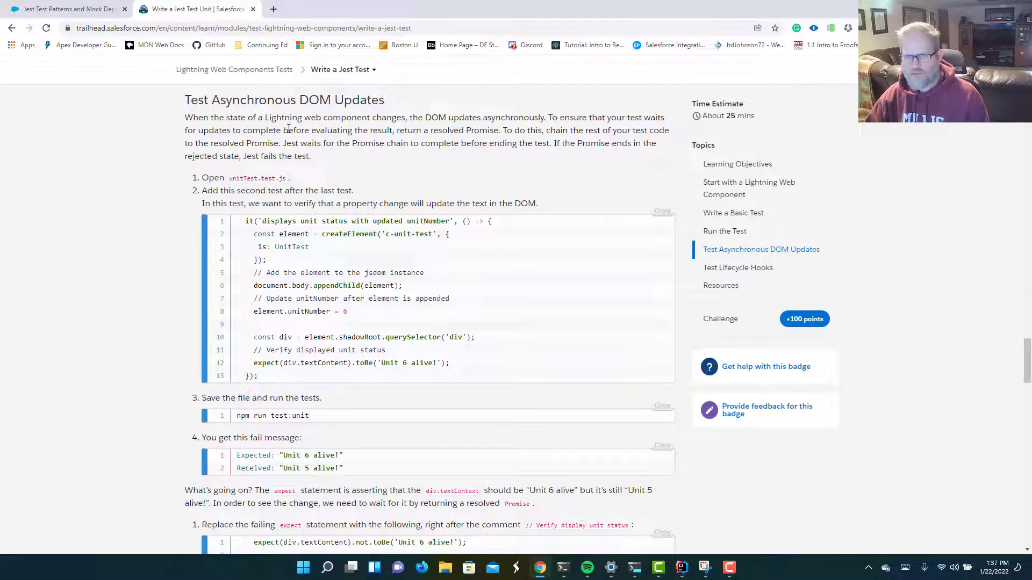
{"action": "mouse_move", "coordinate": [323, 174]}
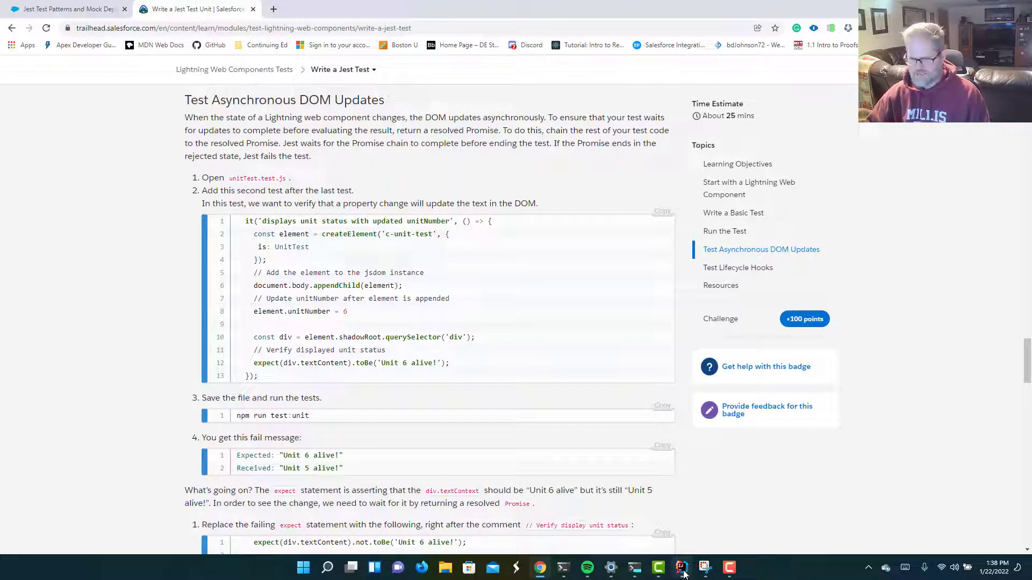
Add an it('should update the dom') test creating the c-unit-test element with UnitTest
{"action": "left_click", "coordinate": [682, 568]}
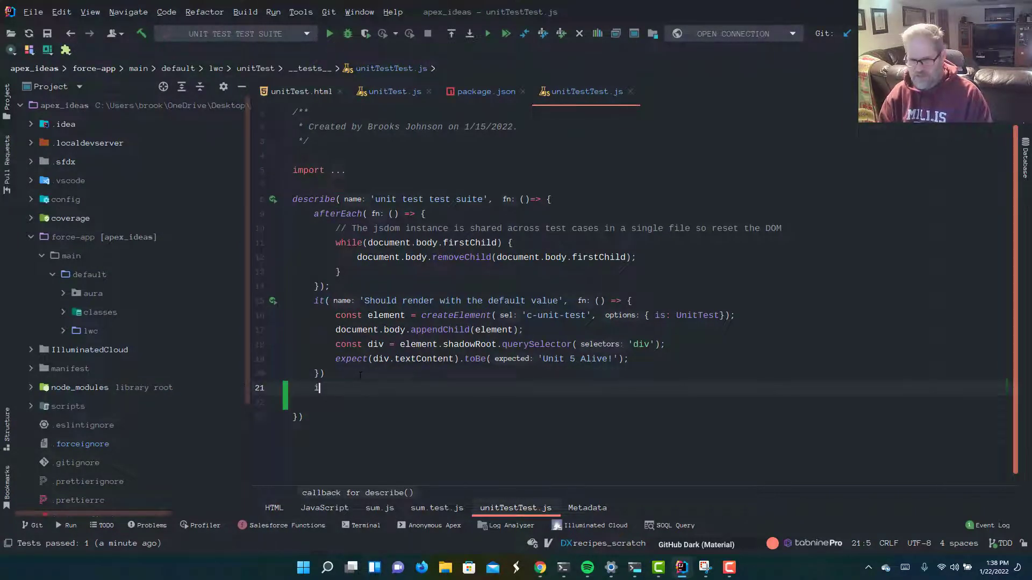
{"action": "type", "text": "it( name: 'should u', fn: function () {"}
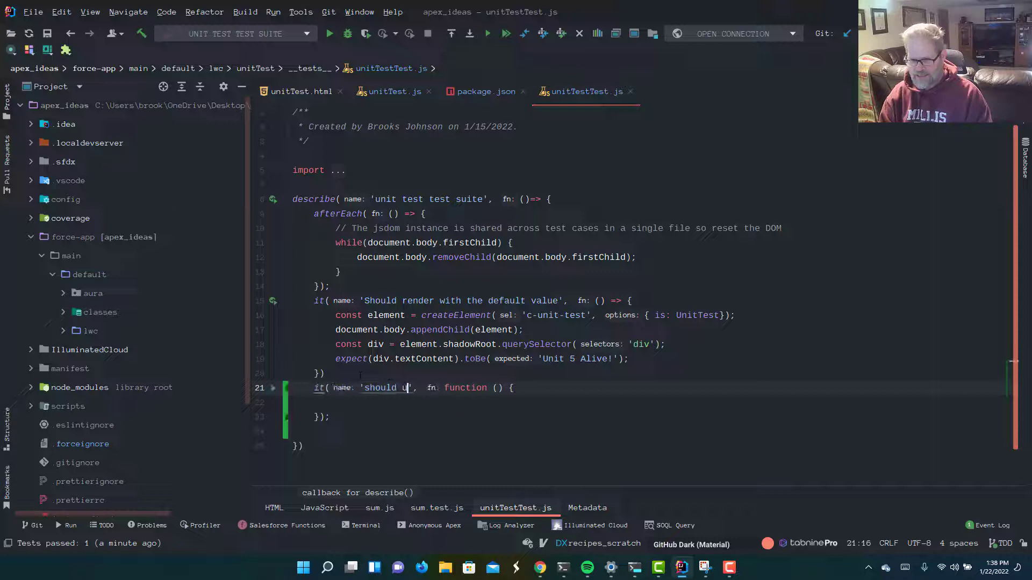
{"action": "type", "text": "pdate the"}
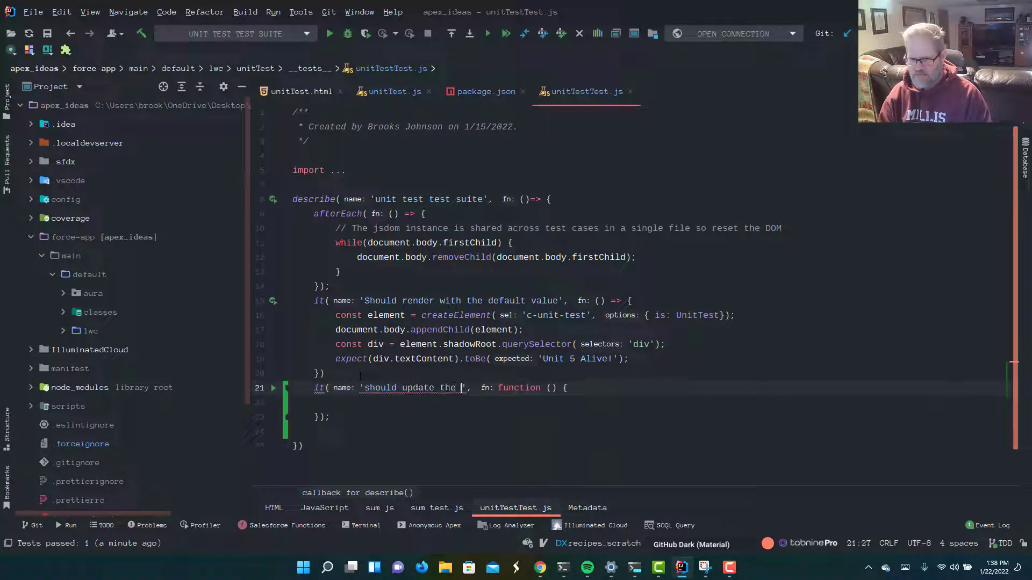
{"action": "type", "text": "dome"}
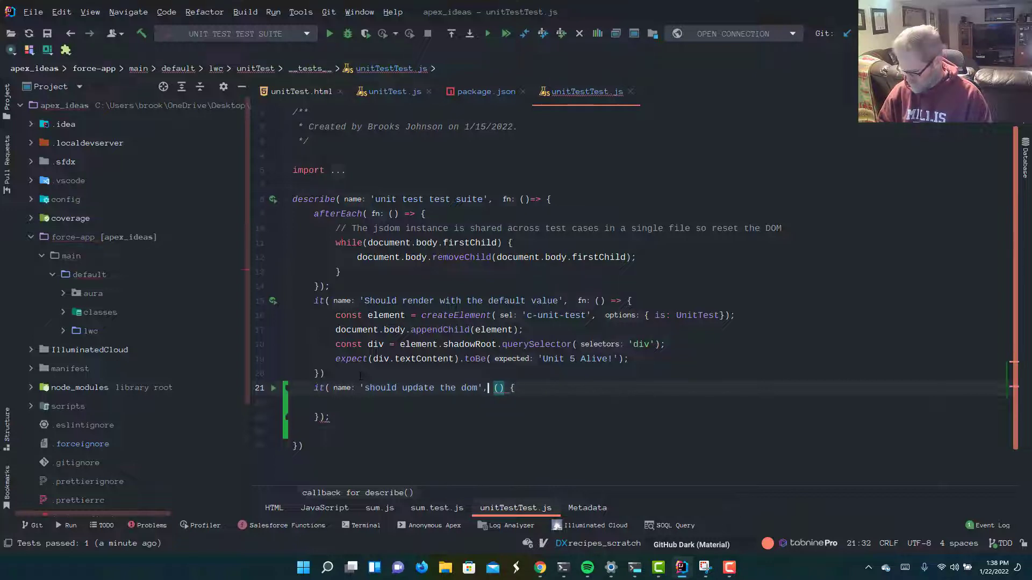
{"action": "type", "text": "=>"}
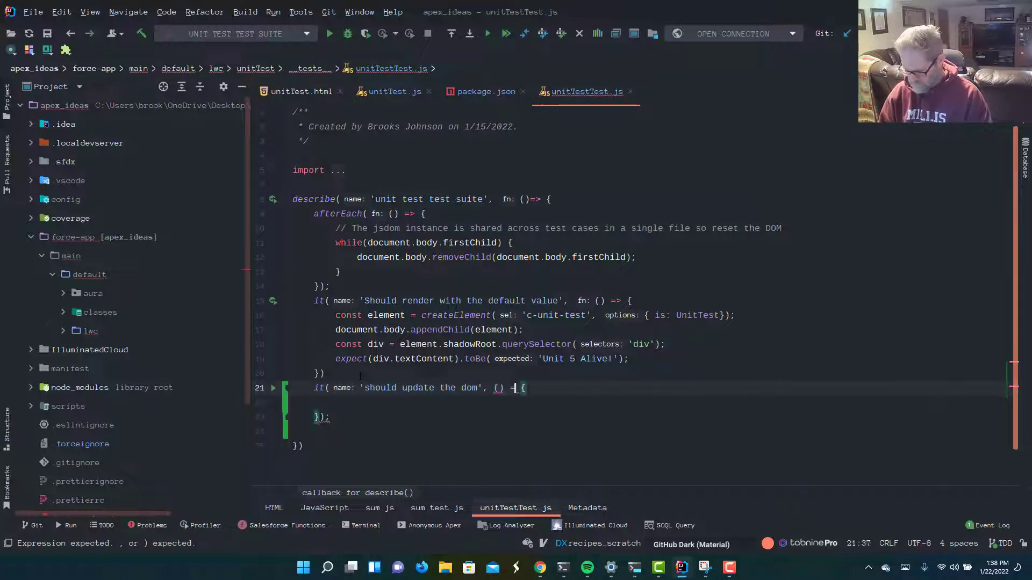
{"action": "type", "text": "fn: () =>"}
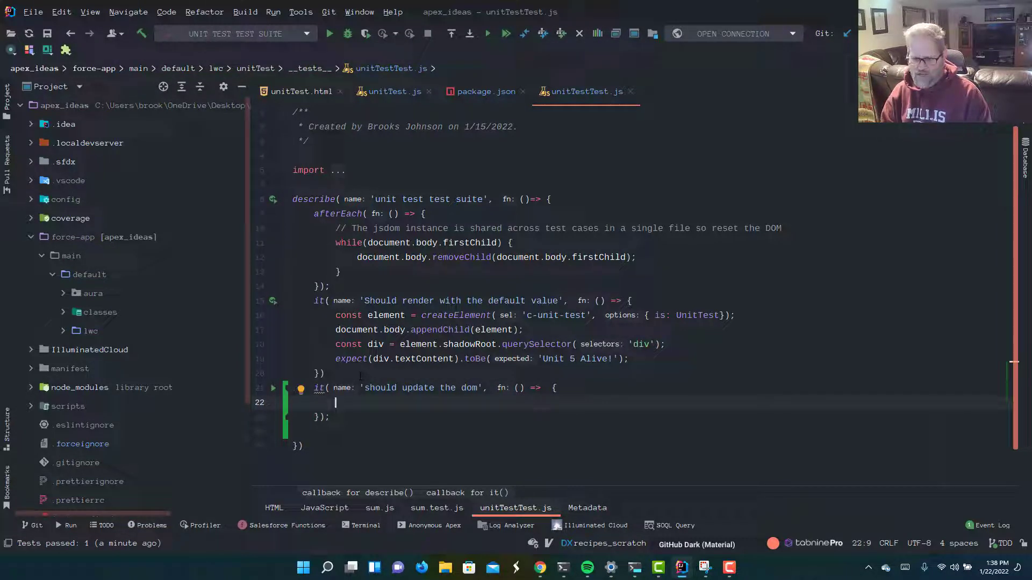
{"action": "type", "text": "con"}
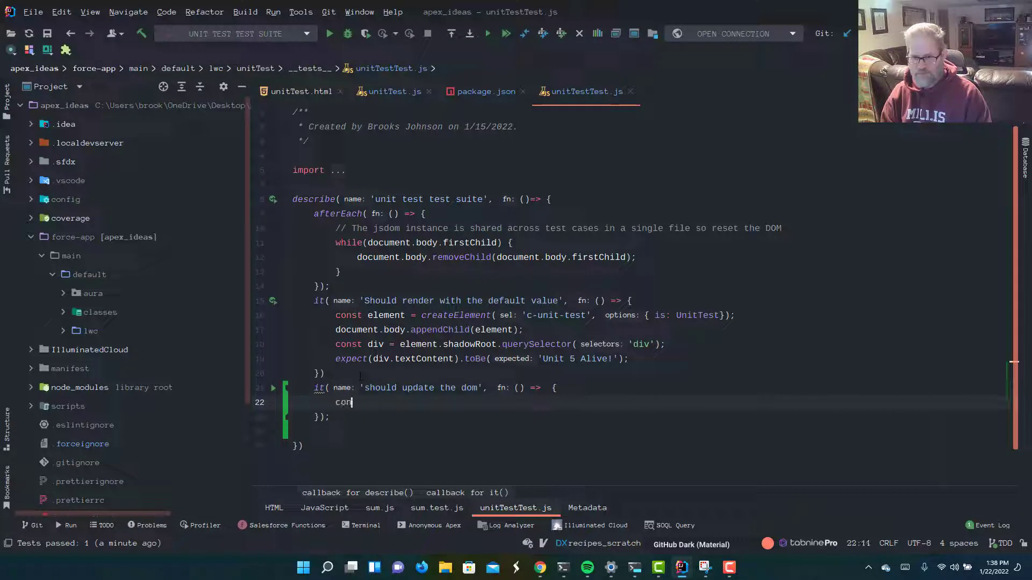
{"action": "type", "text": "const element = createElement("}
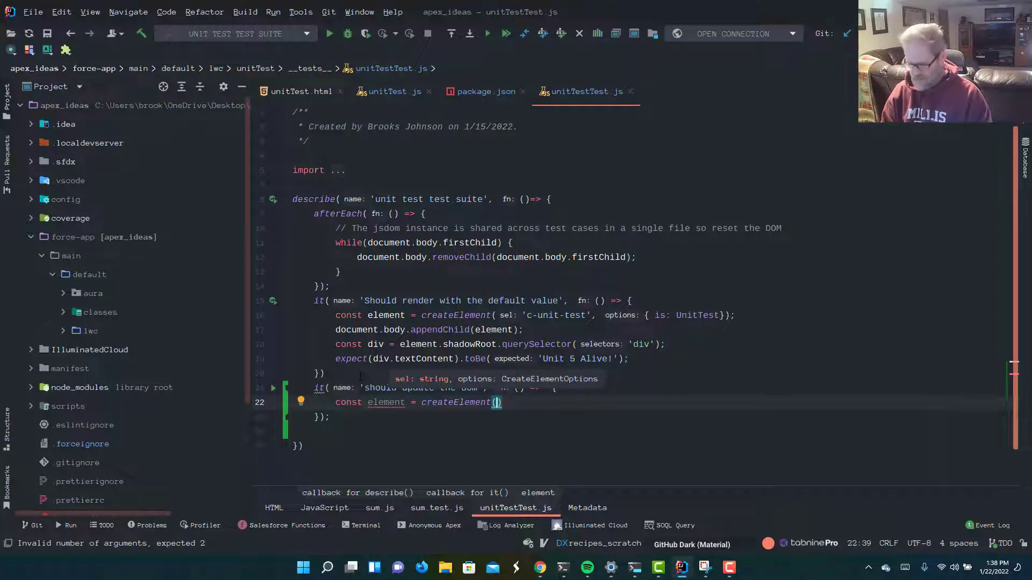
{"action": "type", "text": "sel: 'c'"}
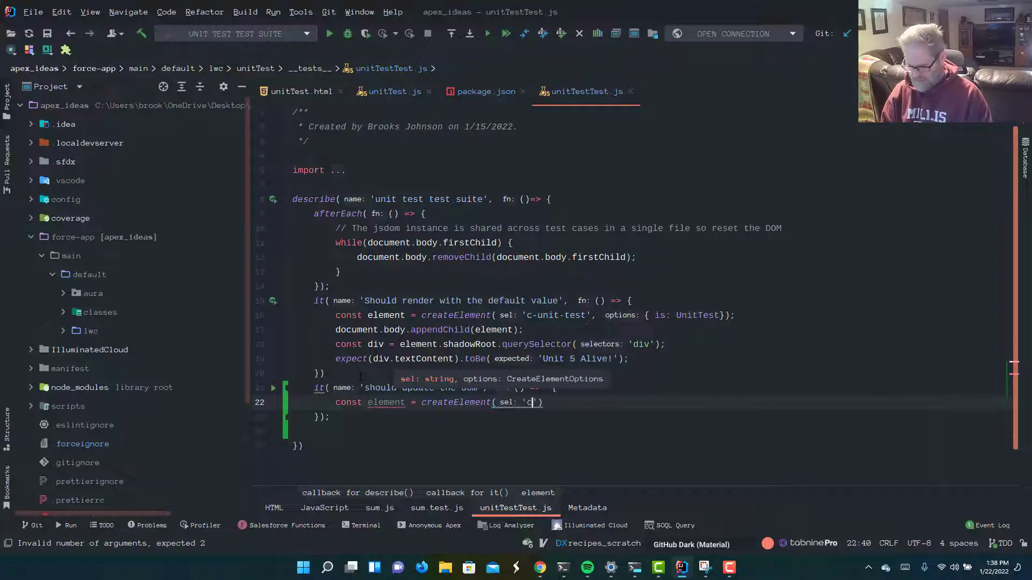
{"action": "type", "text": "c"}
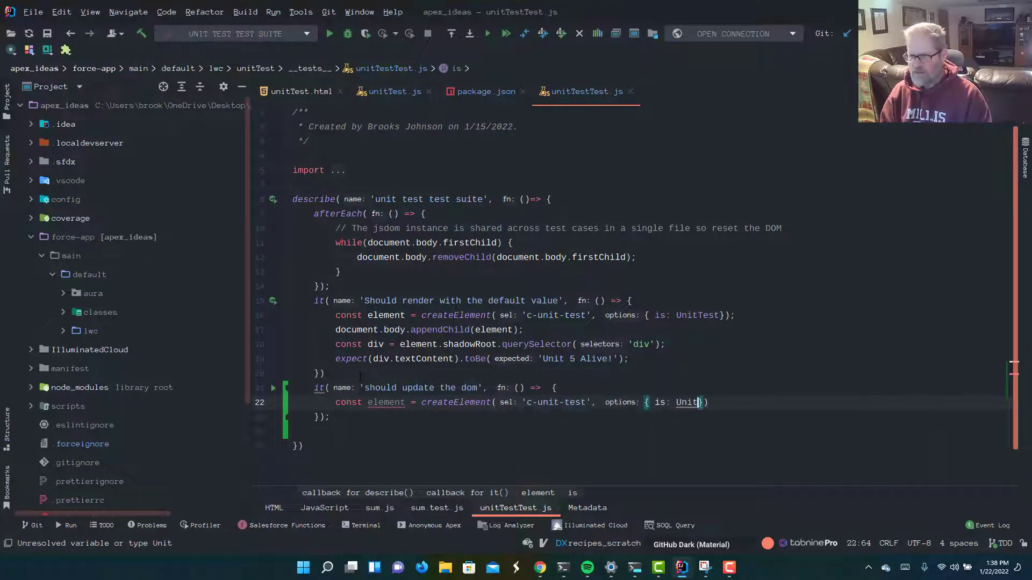
{"action": "key", "text": "BackSpace"}
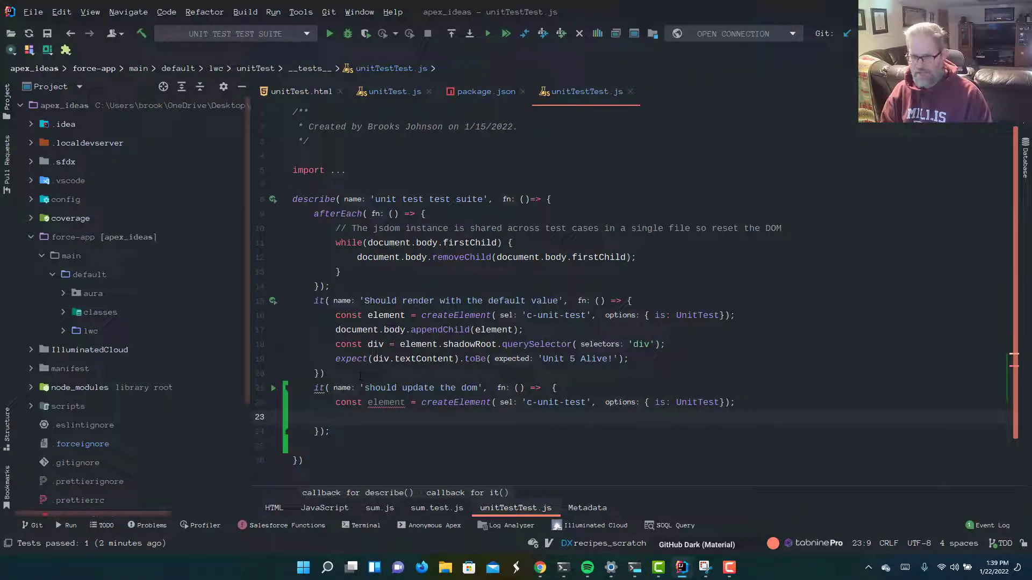
Append the element to document.body and store its shadowRoot div in const div
{"action": "type", "text": "do"}
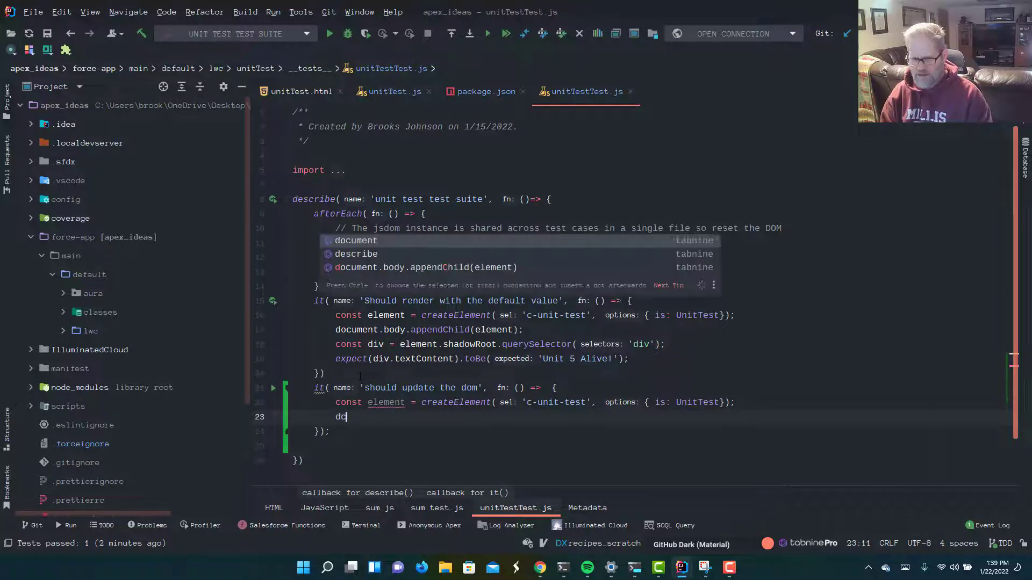
{"action": "type", "text": "ody.appendChild(element);"}
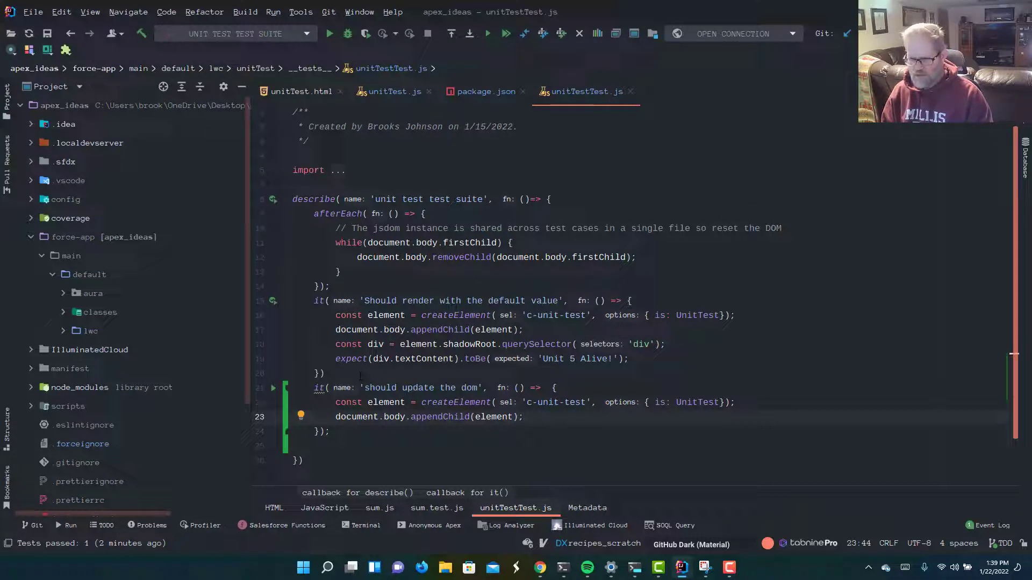
{"action": "key", "text": "enter"}
{"action": "type", "text": "const "}
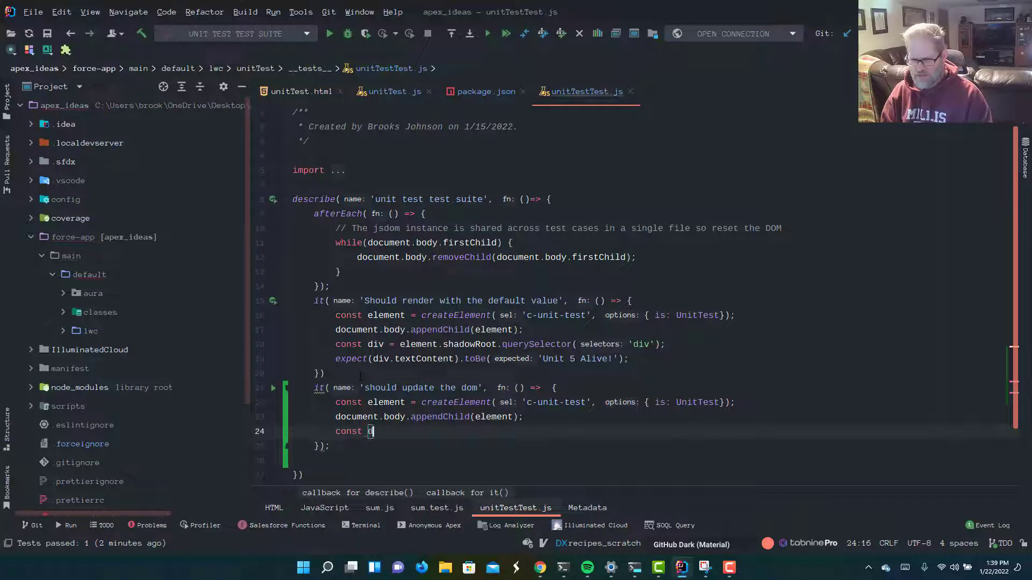
{"action": "type", "text": "div ="}
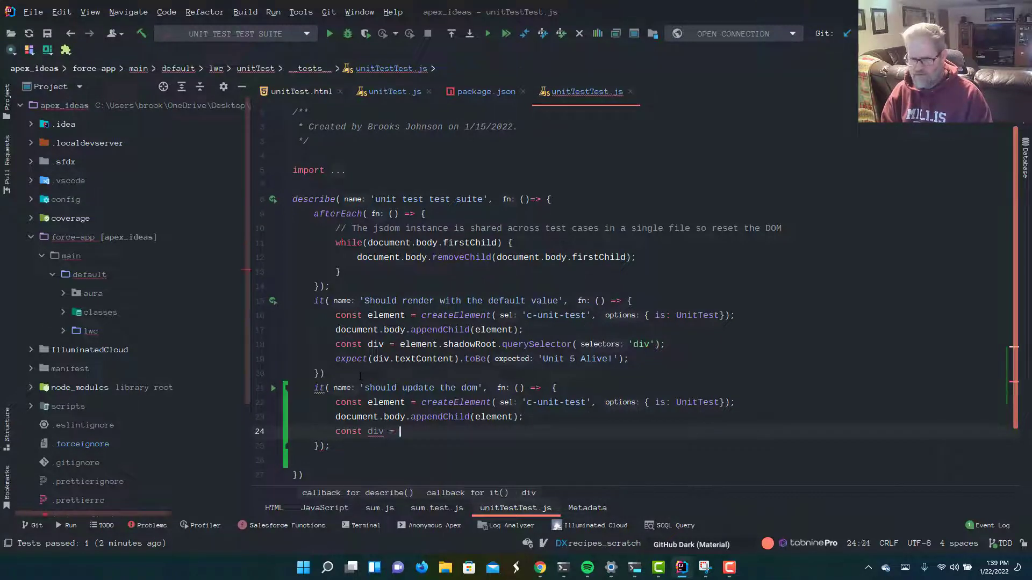
{"action": "type", "text": "element.s"}
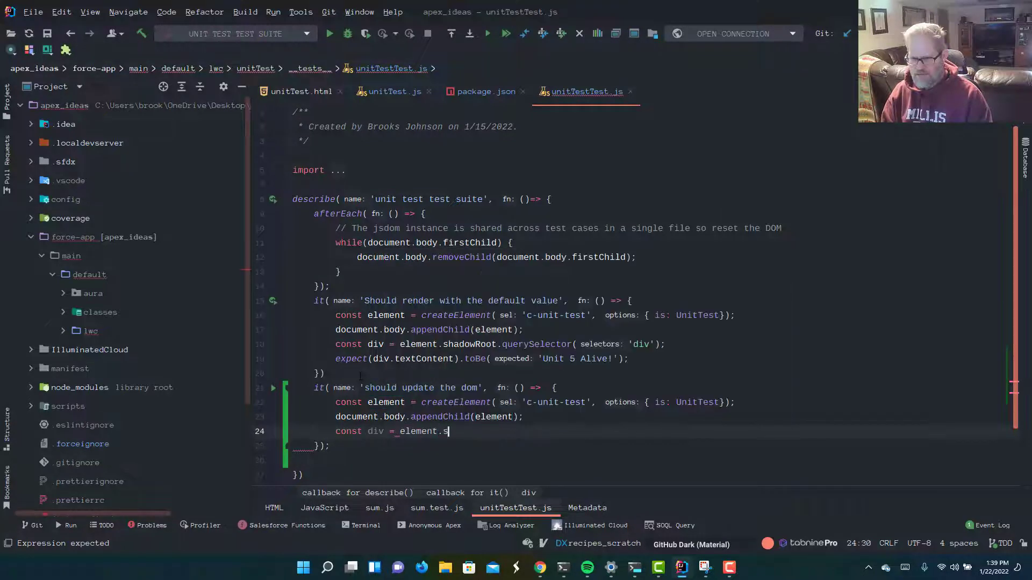
{"action": "type", "text": "hadowRoot.querySelector('div"}
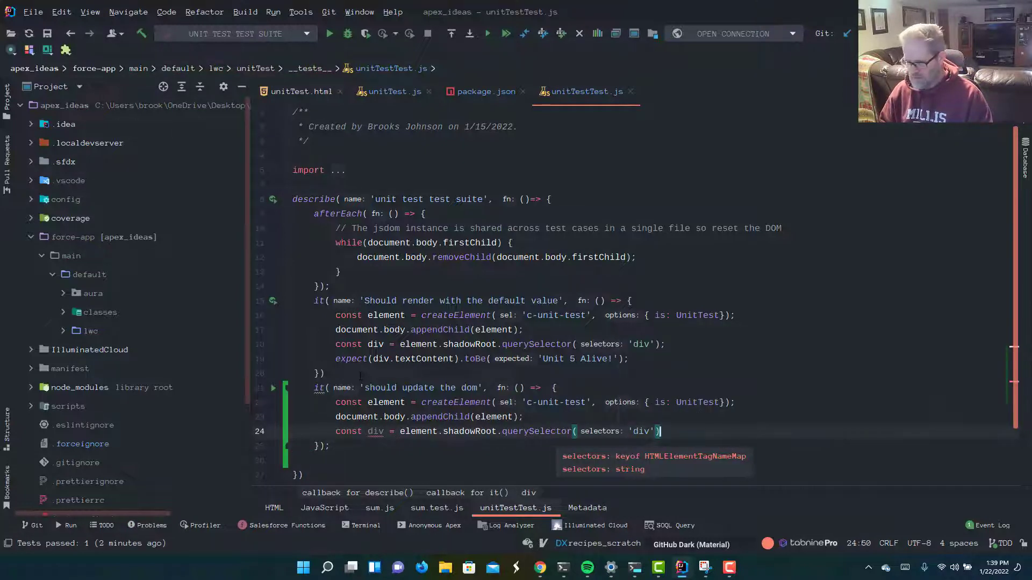
{"action": "type", "text": ";"}
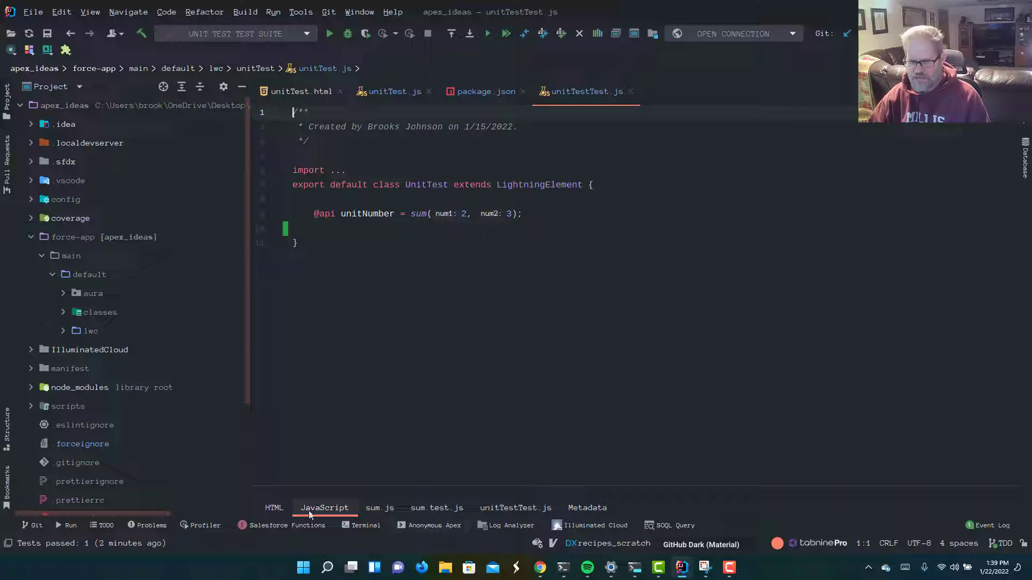
Set element.unitNumber to 6 in the 'should update the dom' test
{"action": "left_click", "coordinate": [274, 507]}
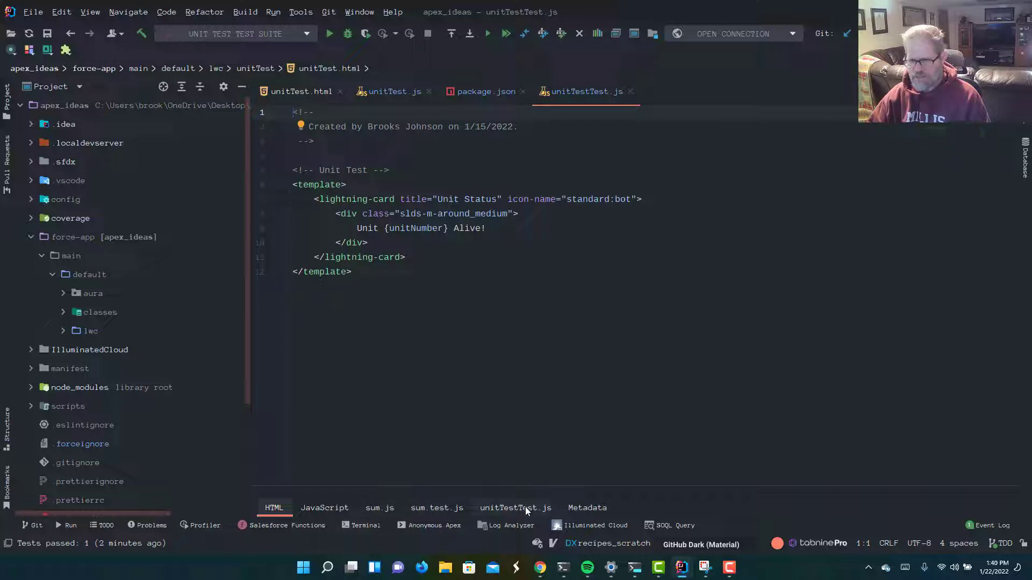
{"action": "left_click", "coordinate": [516, 507]}
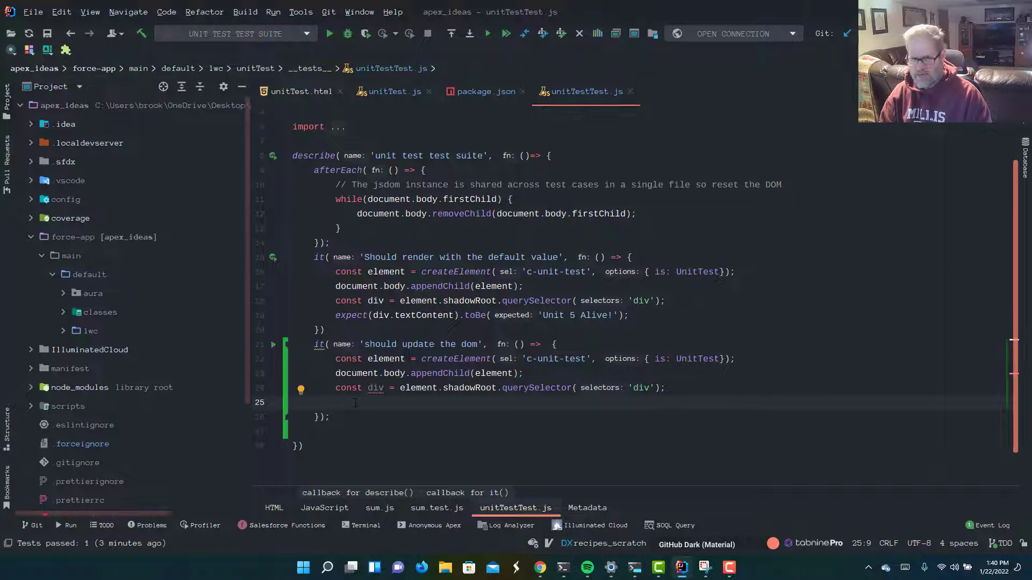
{"action": "type", "text": "element"}
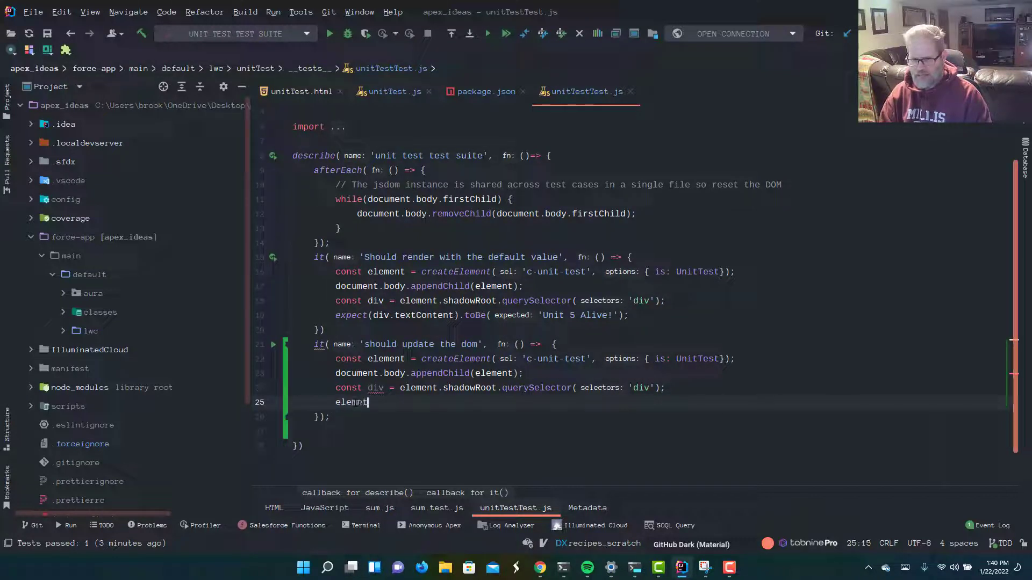
{"action": "type", "text": ".uni"}
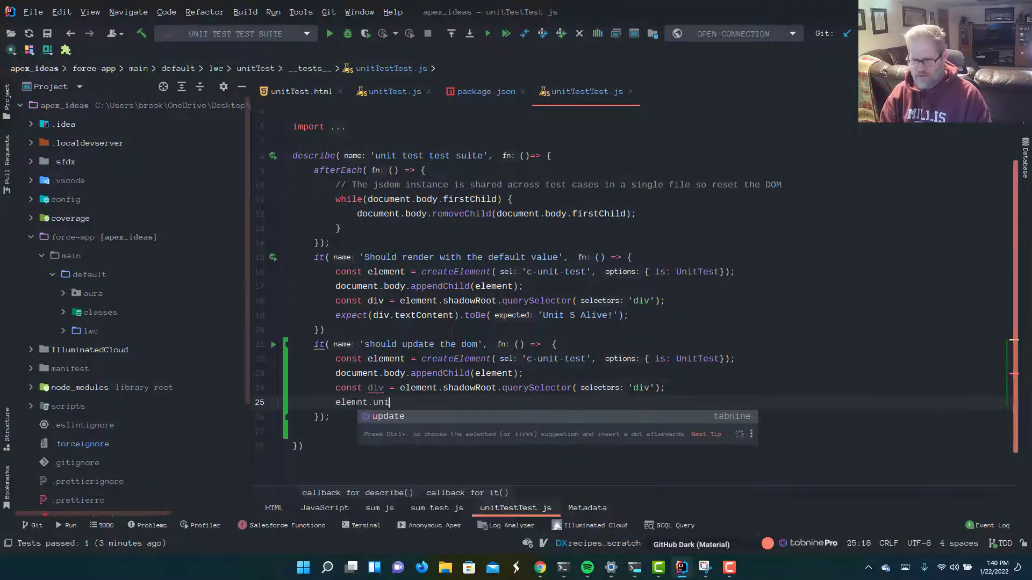
{"action": "type", "text": "unitNumber ="}
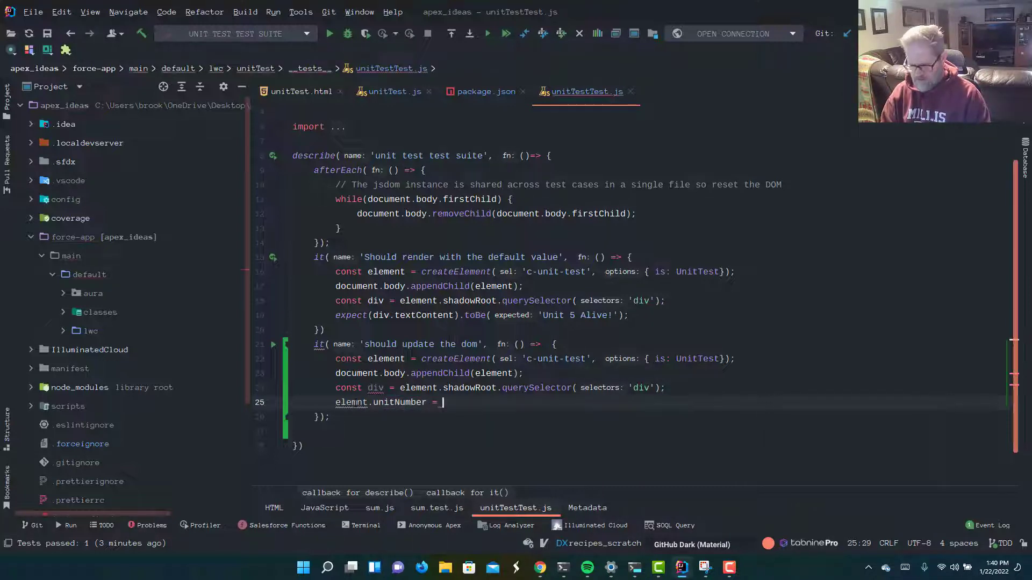
{"action": "type", "text": "6"}
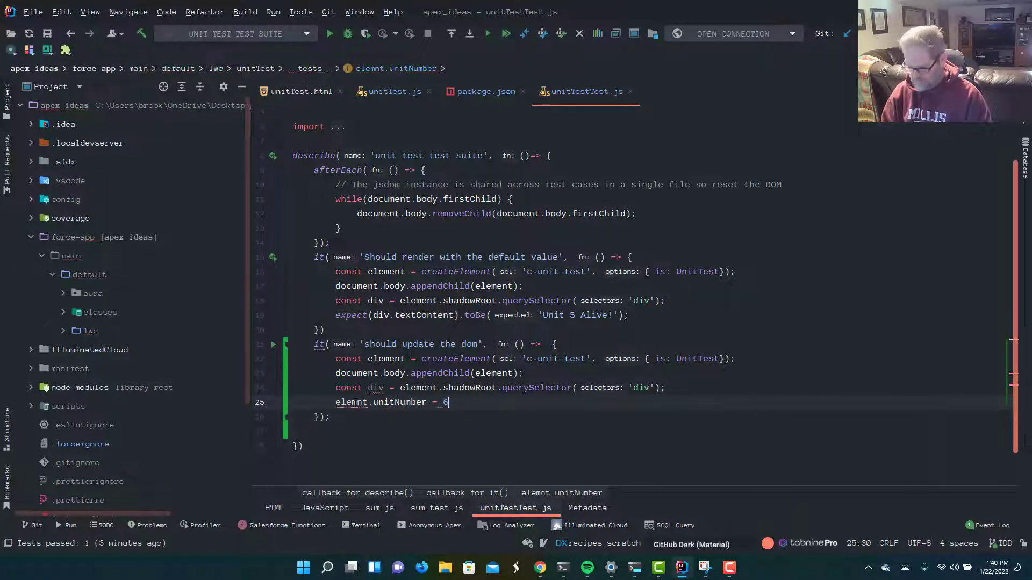
{"action": "type", "text": ";"}
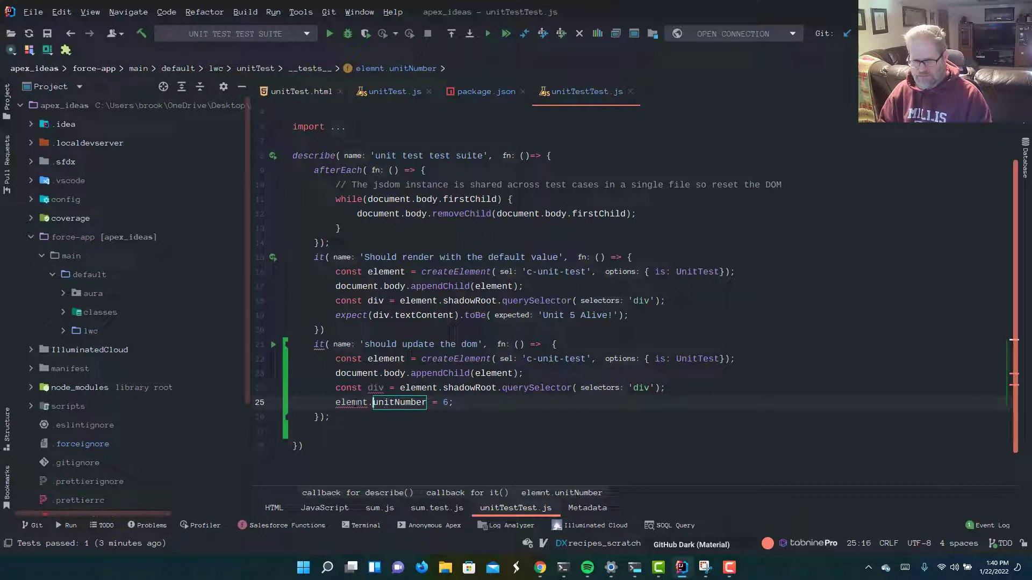
Expect div.textContent to be 'Unit 6 Alive!'
{"action": "type", "text": "element"}
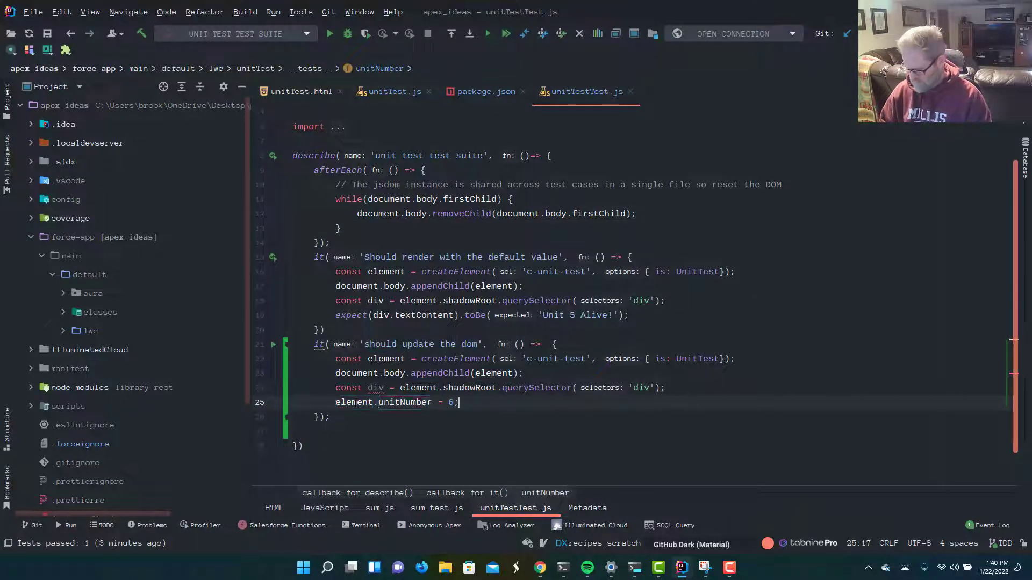
{"action": "type", "text": "e"}
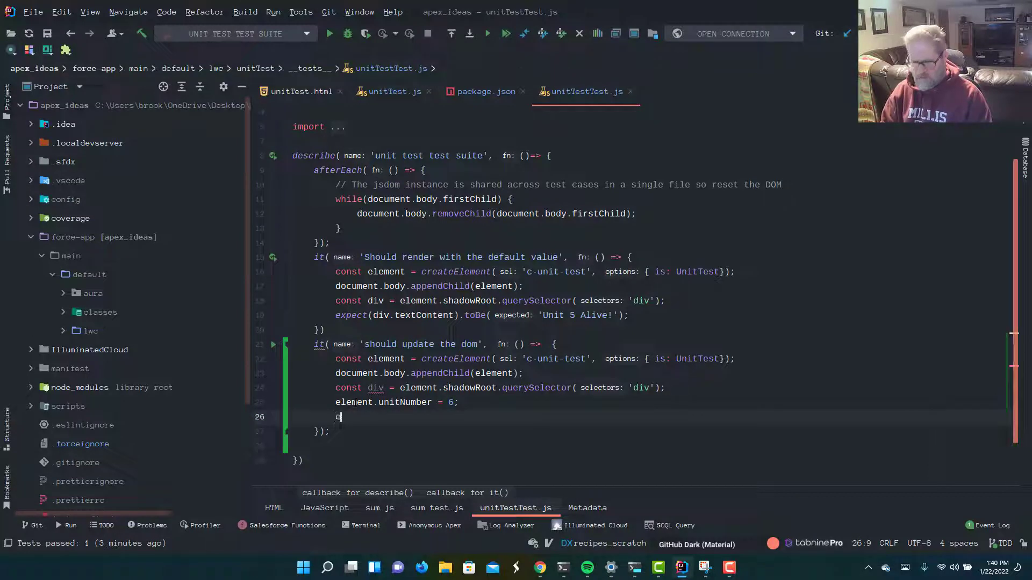
{"action": "type", "text": "xpect(d"}
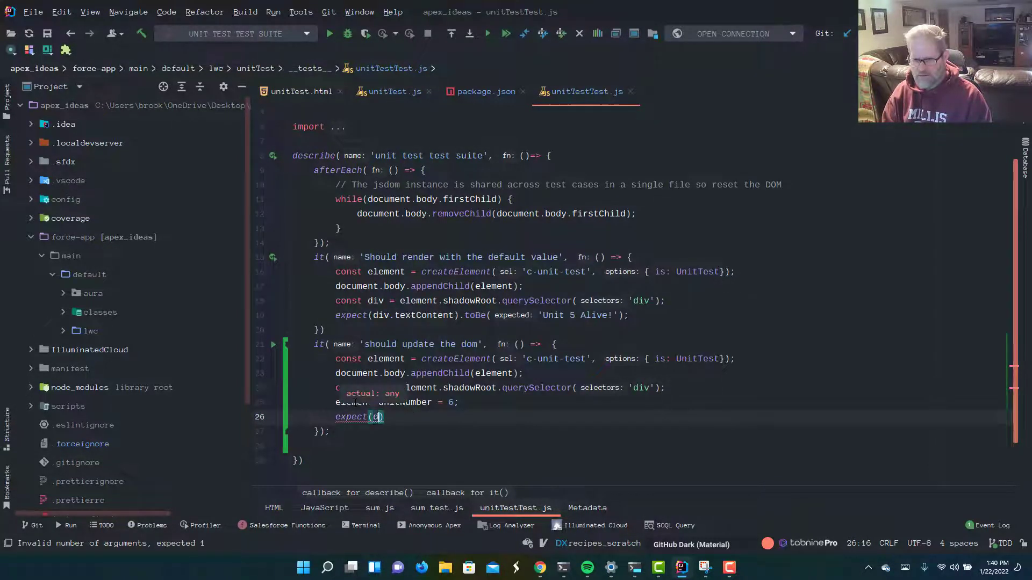
{"action": "type", "text": "div.textContent"}
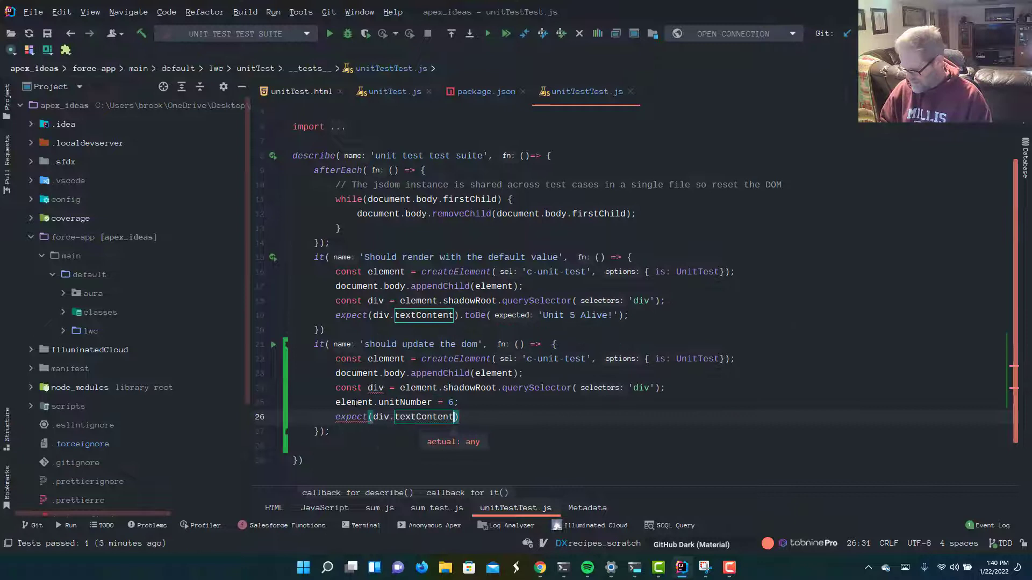
{"action": "type", "text": ".to"}
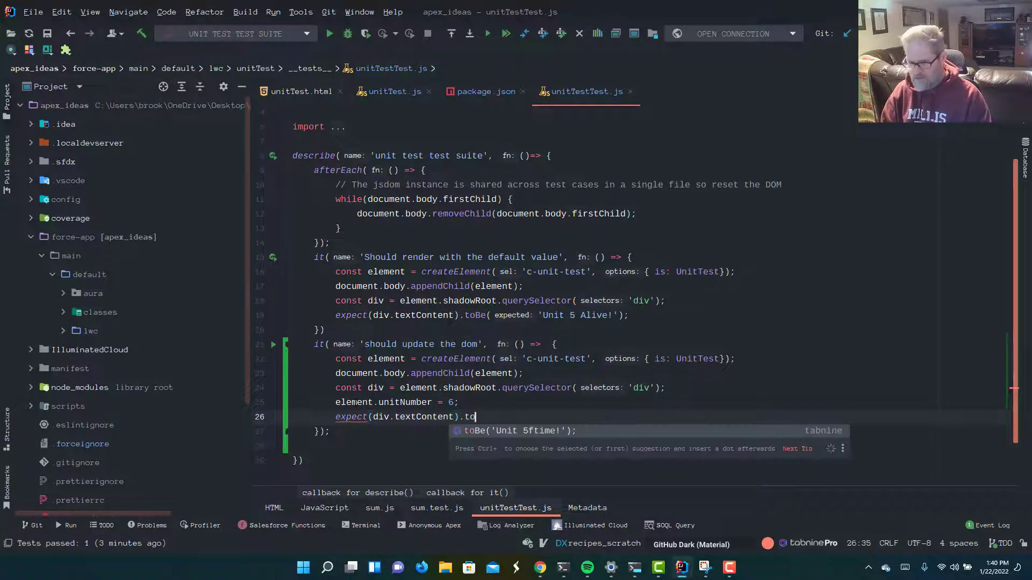
{"action": "type", "text": "to"}
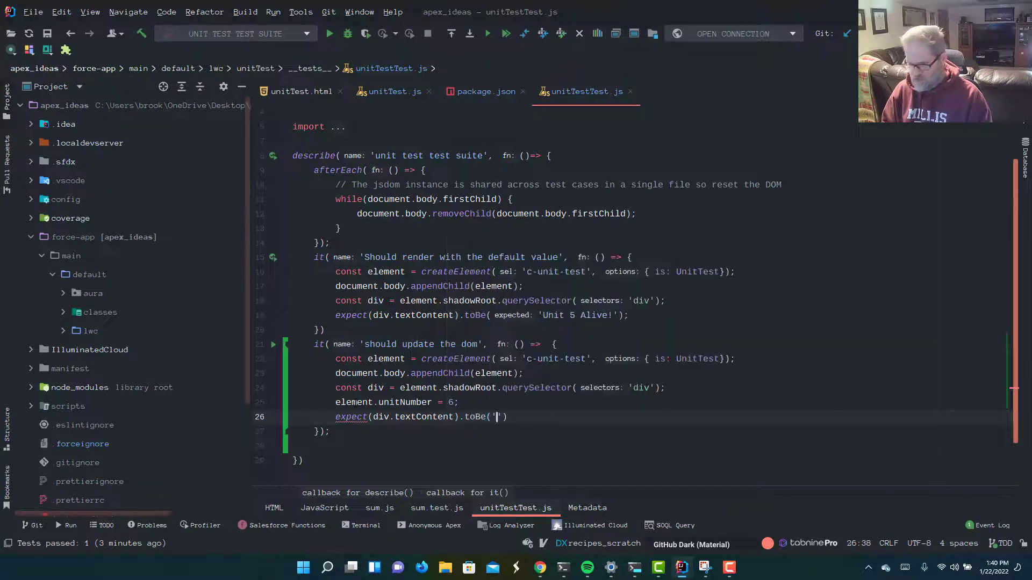
{"action": "type", "text": "expected: 'Unit"}
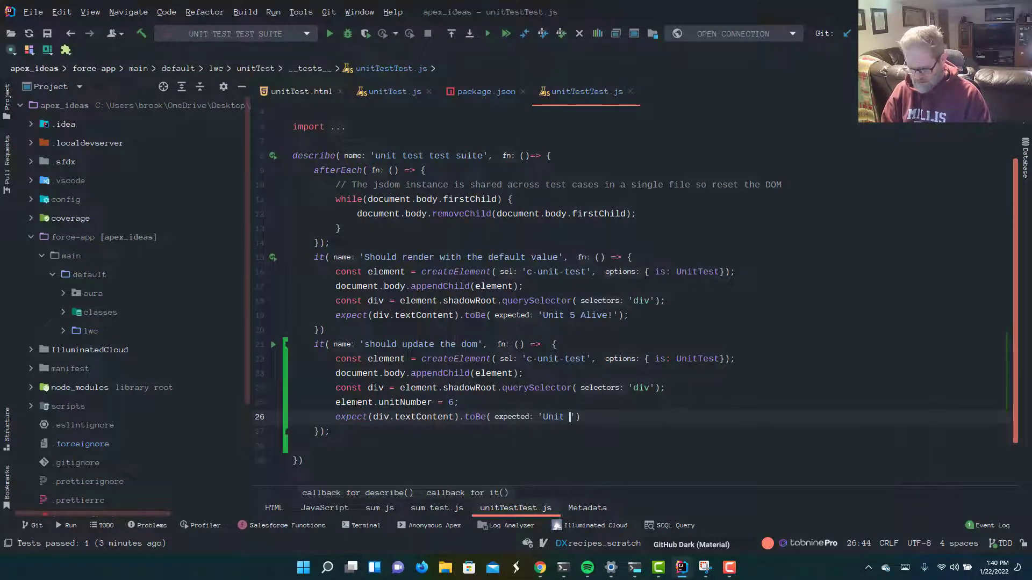
{"action": "type", "text": "6 Alive!"}
{"action": "left_click", "coordinate": [648, 461]}
{"action": "type", "text": ";"}
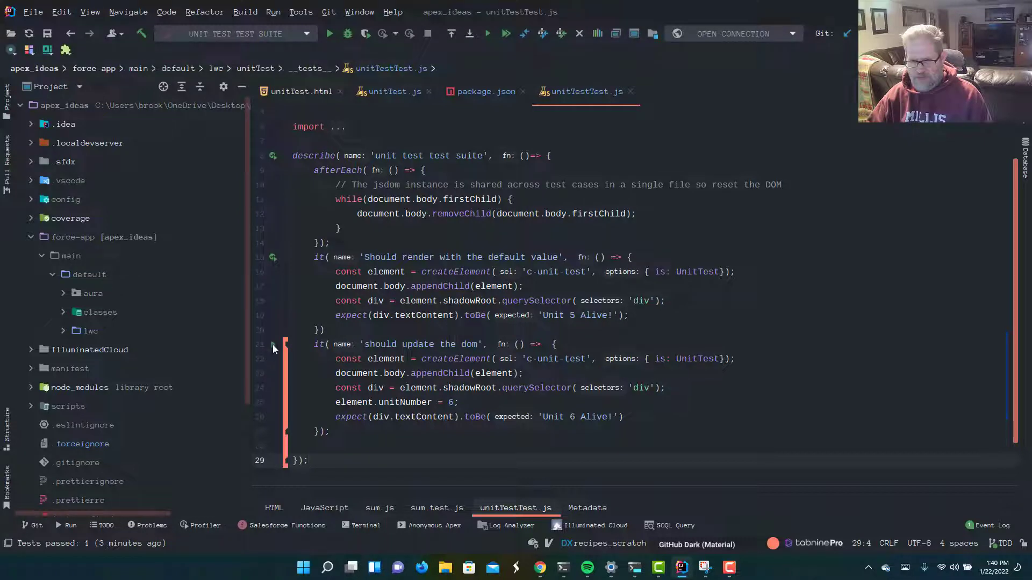
Run the 'should update the dom' test, which fails receiving 'Unit 5 Alive!'
{"action": "left_click", "coordinate": [271, 345]}
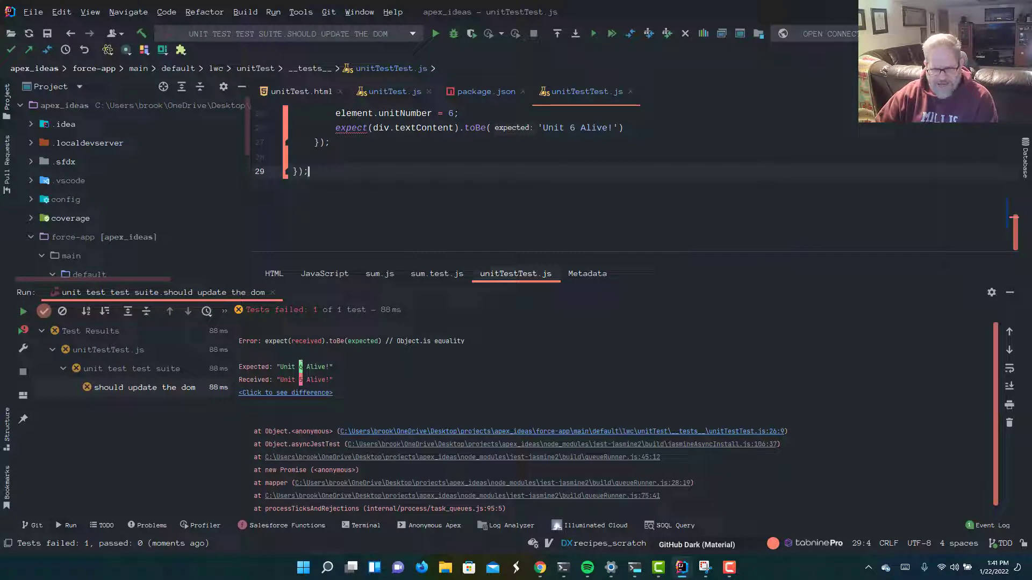
{"action": "mouse_move", "coordinate": [317, 393]}
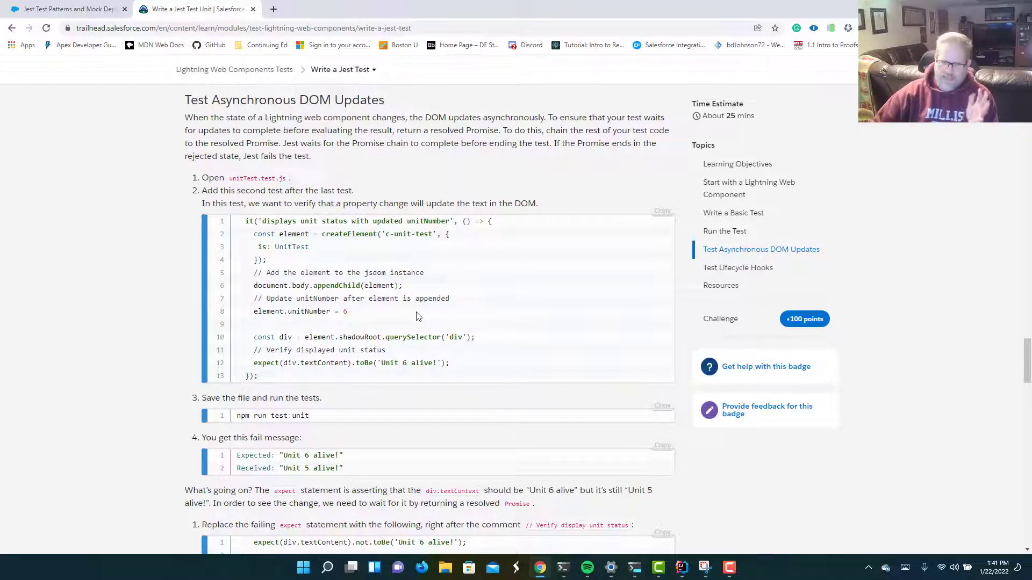
Scroll the Trailhead section to the Unit 5 failure explanation and Promise fix
{"action": "scroll", "scroll_direction": "down", "scroll_amount": 3}
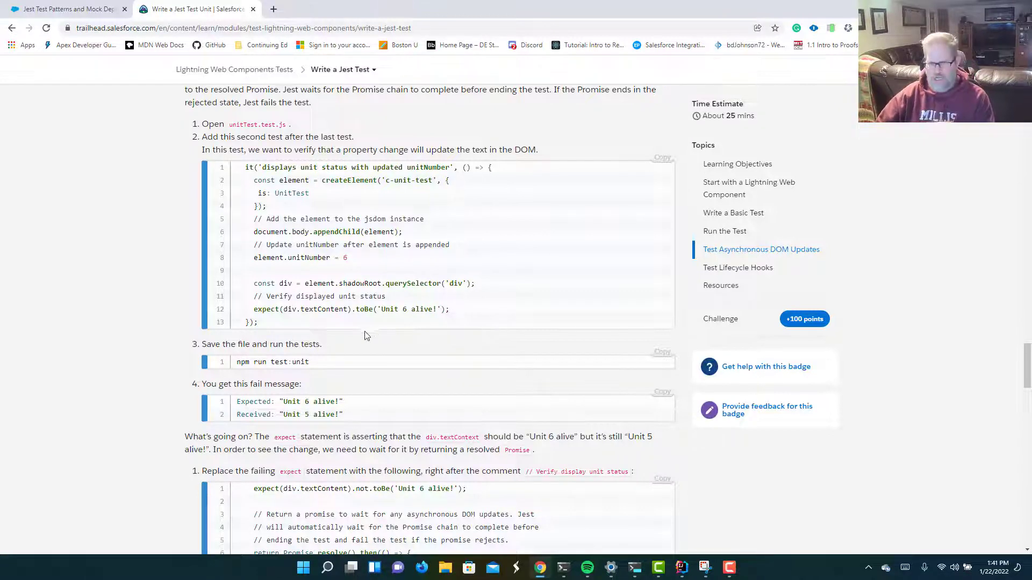
{"action": "scroll", "scroll_direction": "down", "scroll_amount": 3}
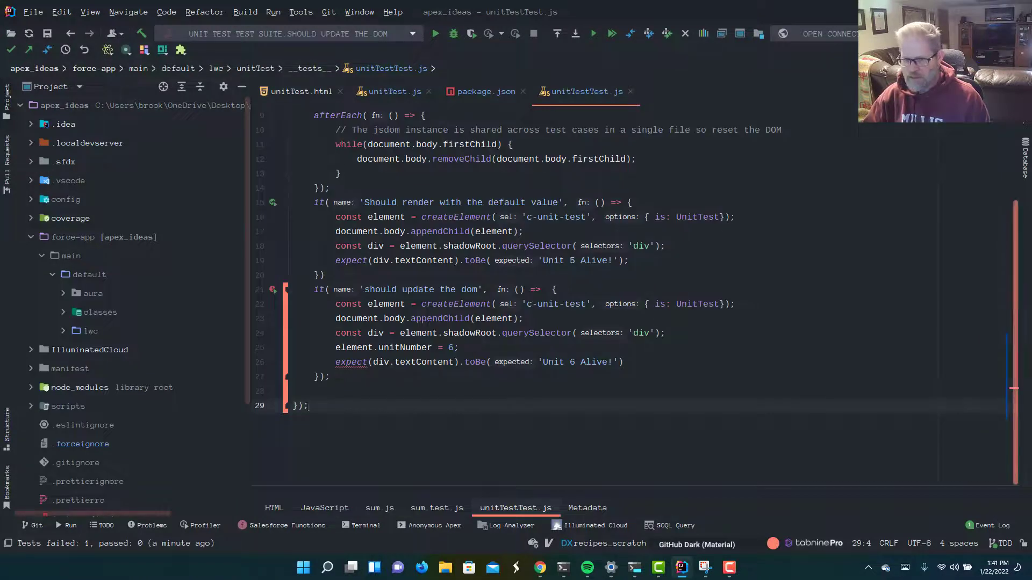
Wrap the 'Unit 6 Alive!' assertion inside return Promise.resolve().then()
{"action": "key", "text": "Enter"}
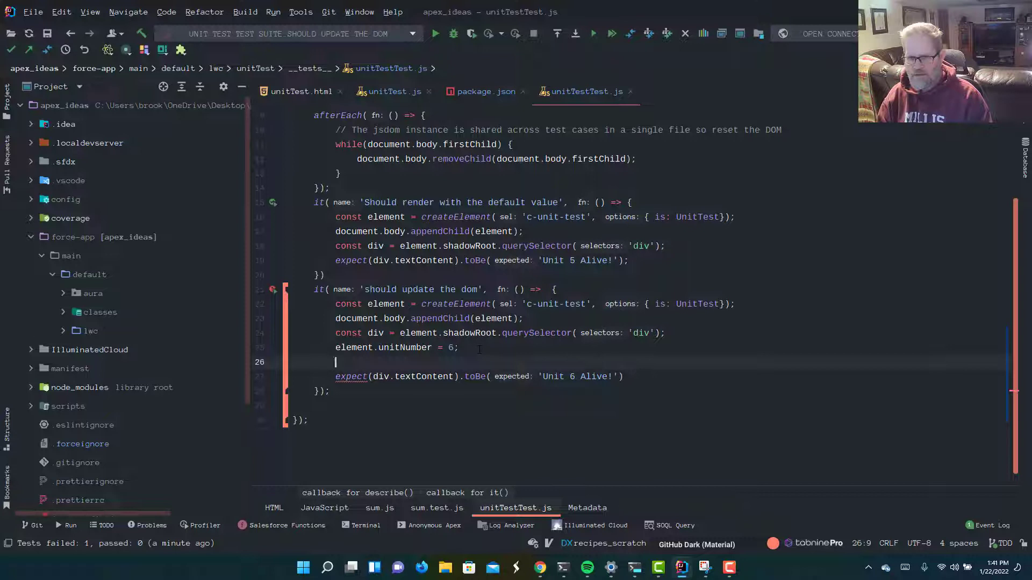
{"action": "type", "text": "return Pr"}
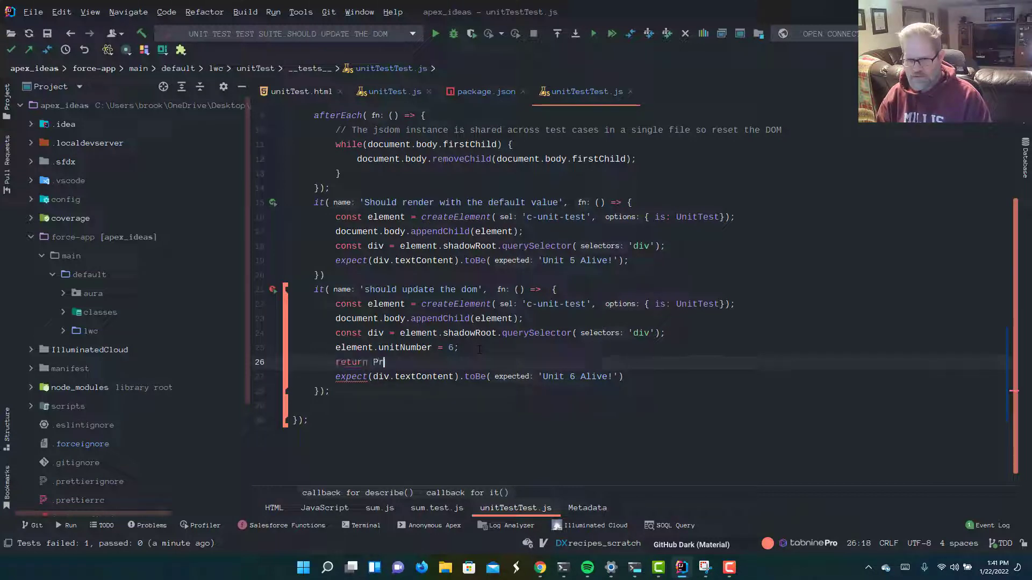
{"action": "type", "text": "omise.res"}
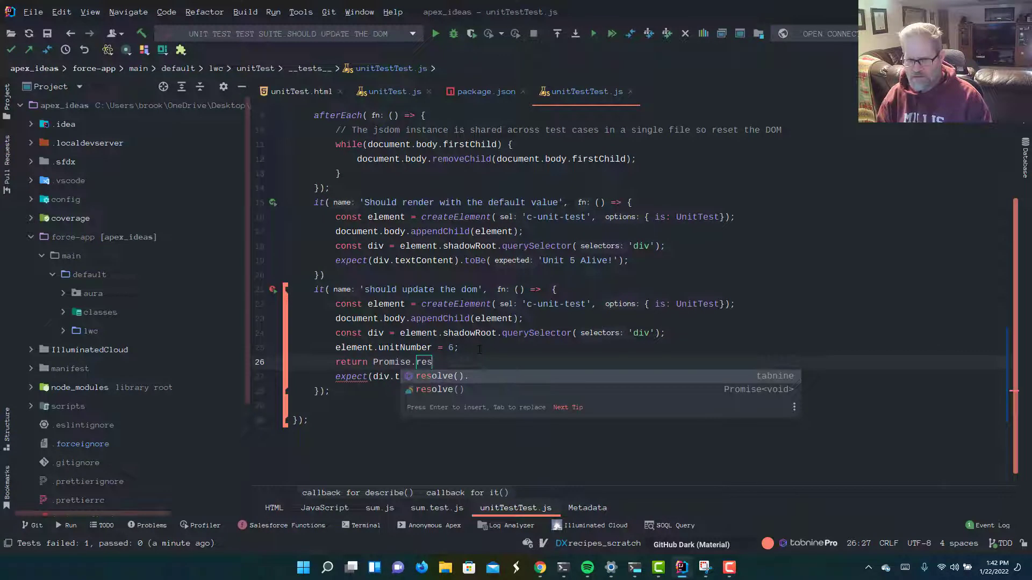
{"action": "type", "text": "olve().then(() => {"}
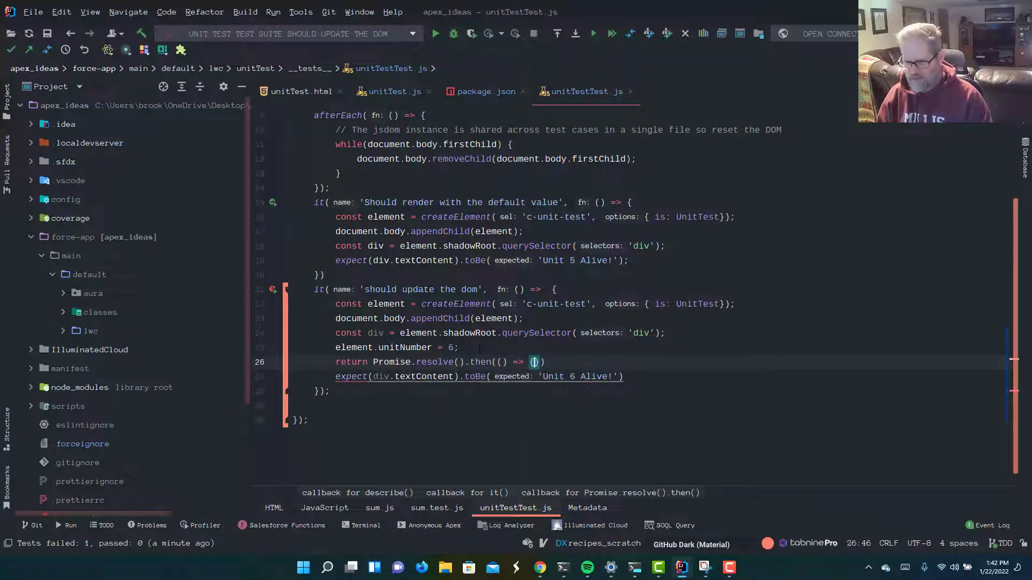
{"action": "key", "text": "Enter"}
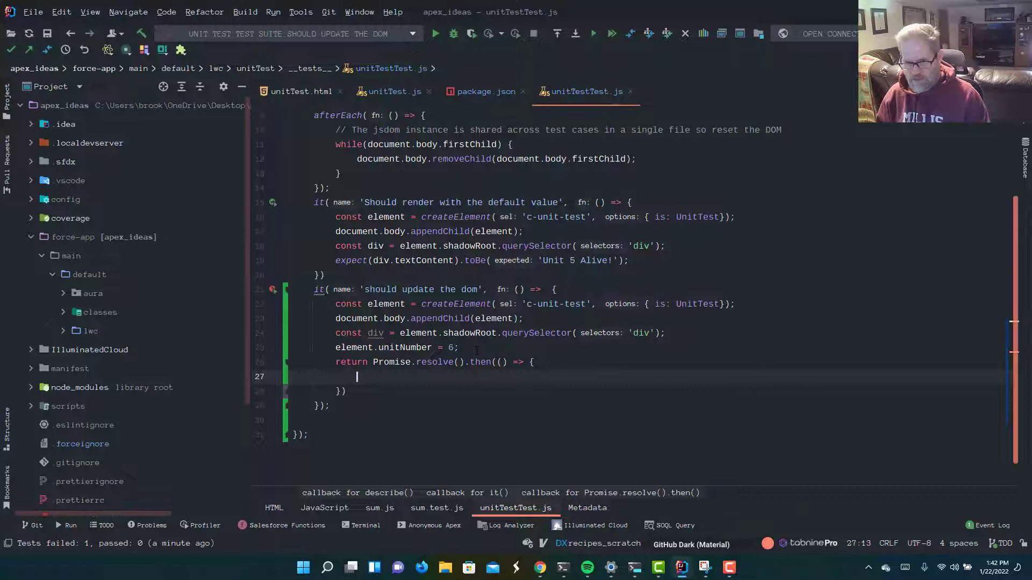
{"action": "type", "text": "expect(div.textContent).toBe( expected: 'Unit 6 Alive!')"}
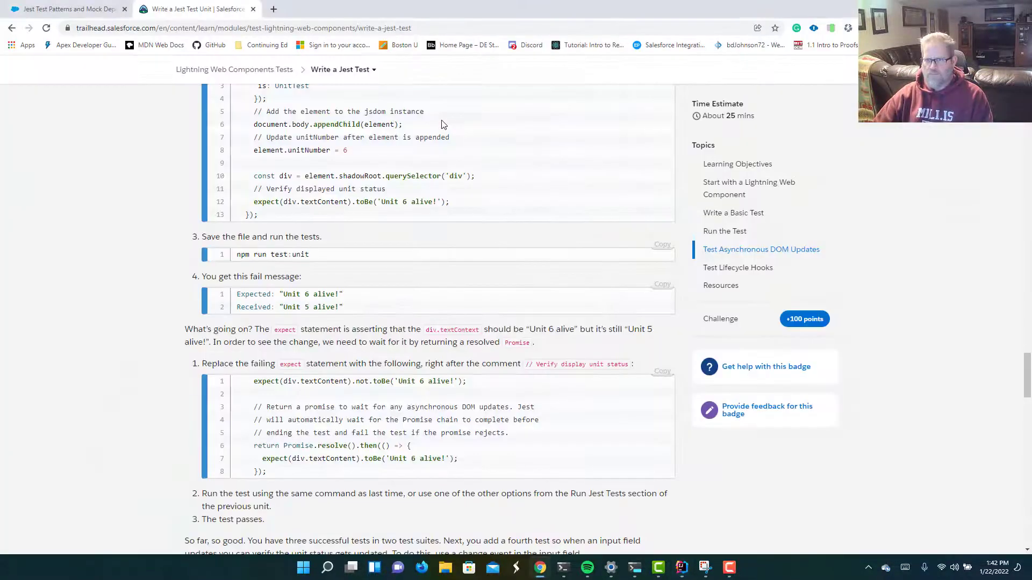
{"action": "scroll", "scroll_direction": "down", "scroll_amount": 3}
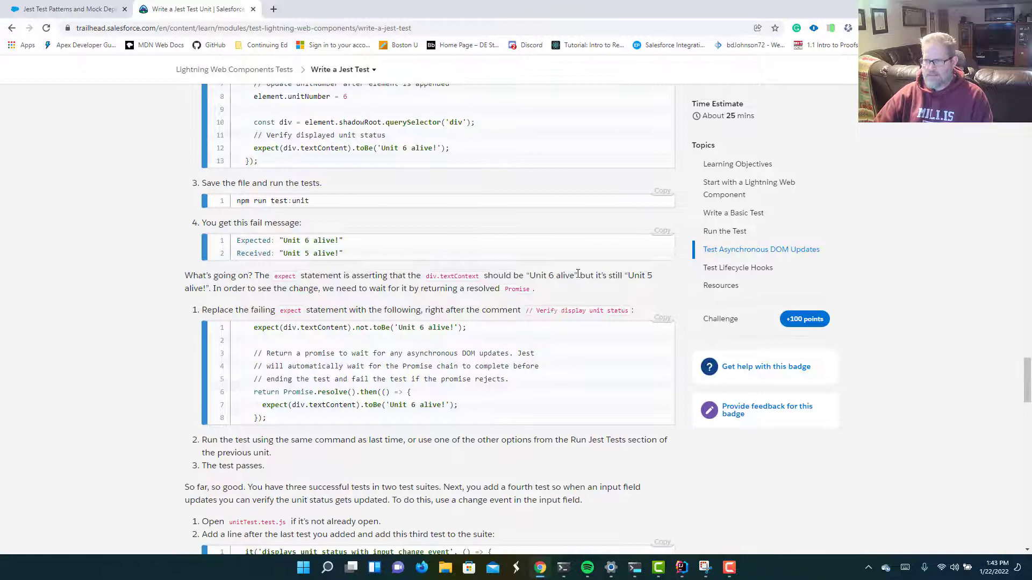
{"action": "scroll", "scroll_direction": "down", "scroll_amount": 3}
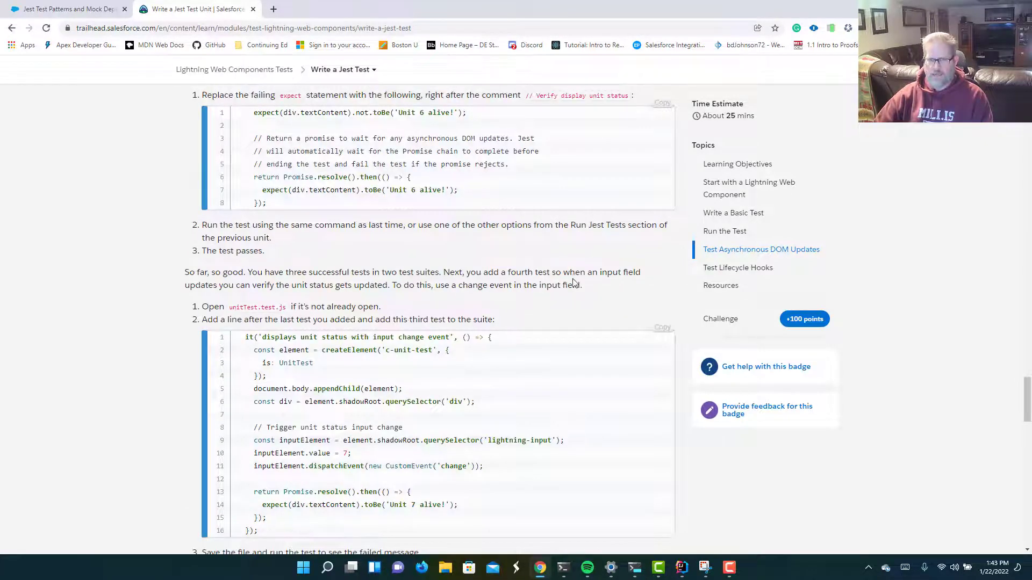
{"action": "scroll", "scroll_direction": "down", "scroll_amount": 3}
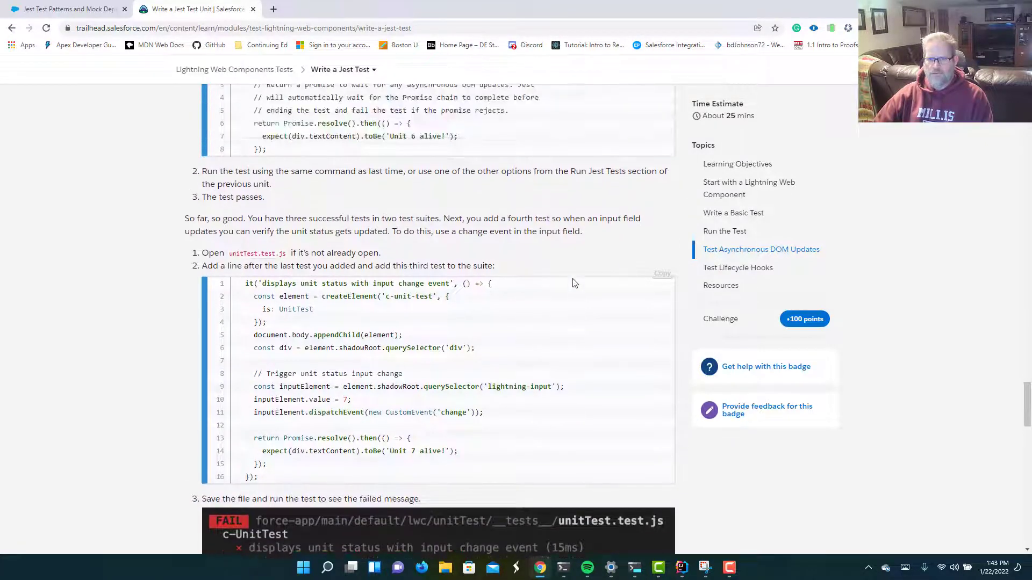
{"action": "scroll", "scroll_direction": "down", "scroll_amount": 3}
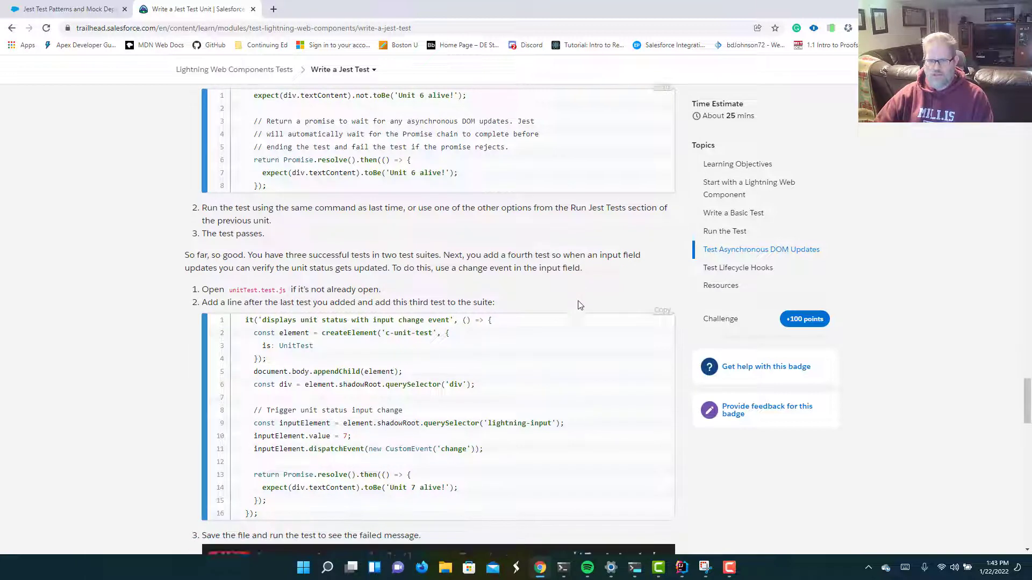
{"action": "scroll", "scroll_direction": "down", "scroll_amount": 3}
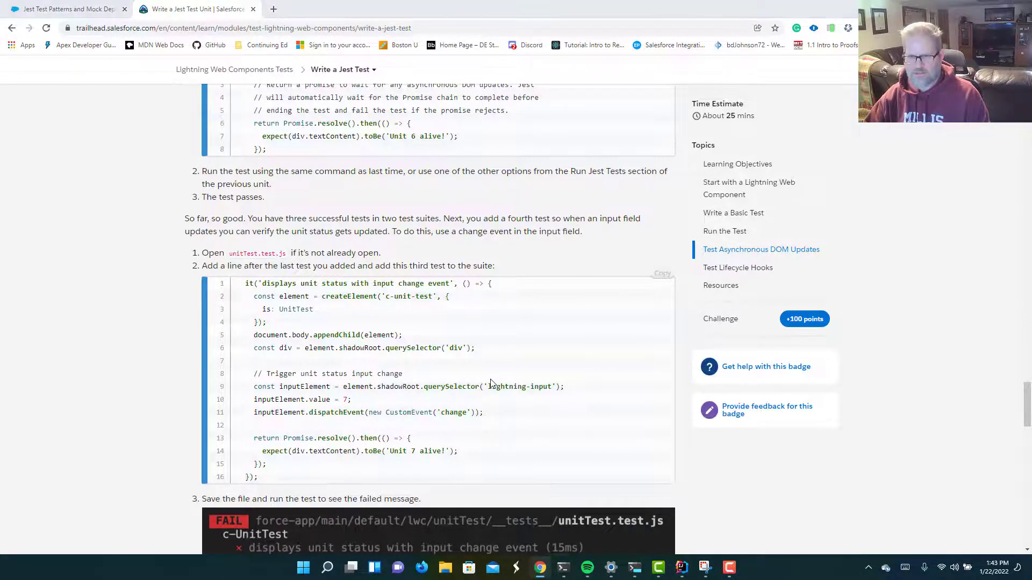
{"action": "left_click", "coordinate": [658, 567]}
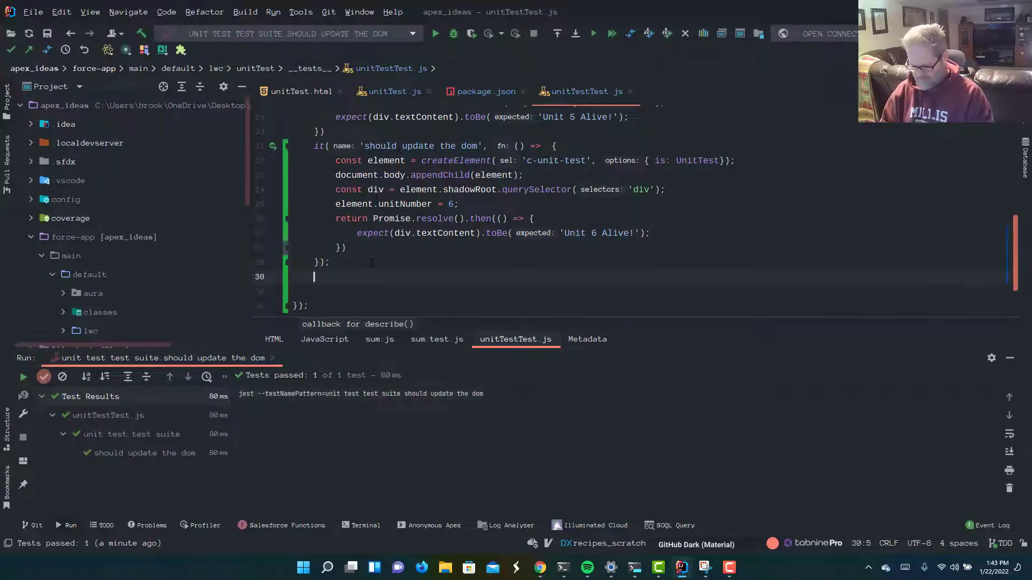
Start an it('Should update on event') test that creates the element and appends it to document.body
{"action": "type", "text": "it"}
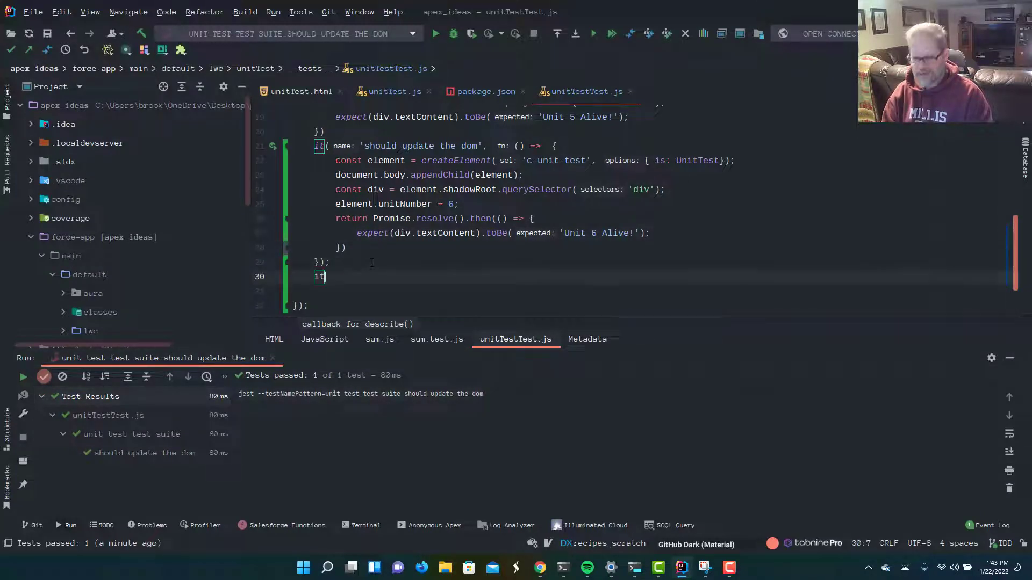
{"action": "type", "text": "('"}
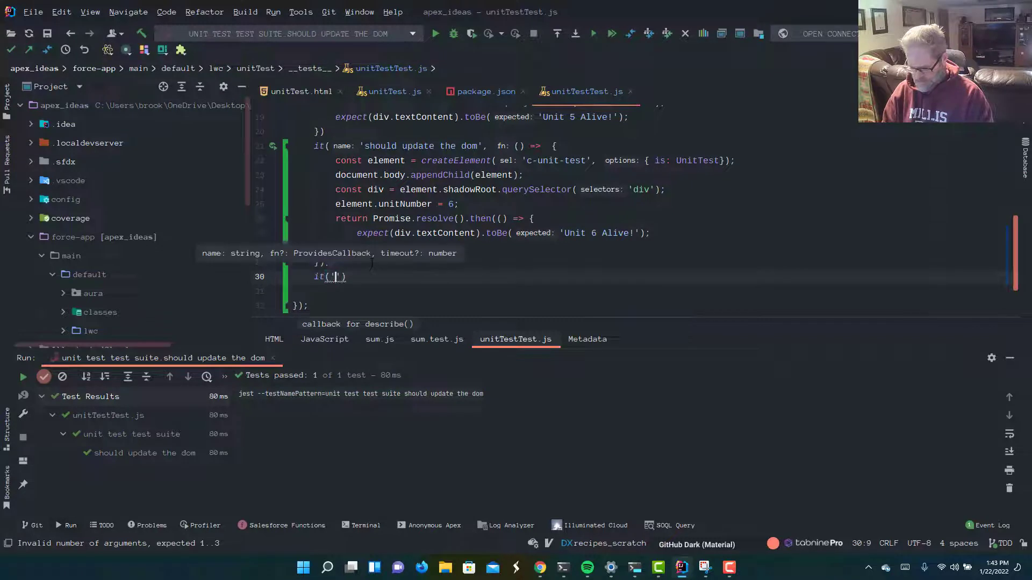
{"action": "type", "text": "SHould update on e"}
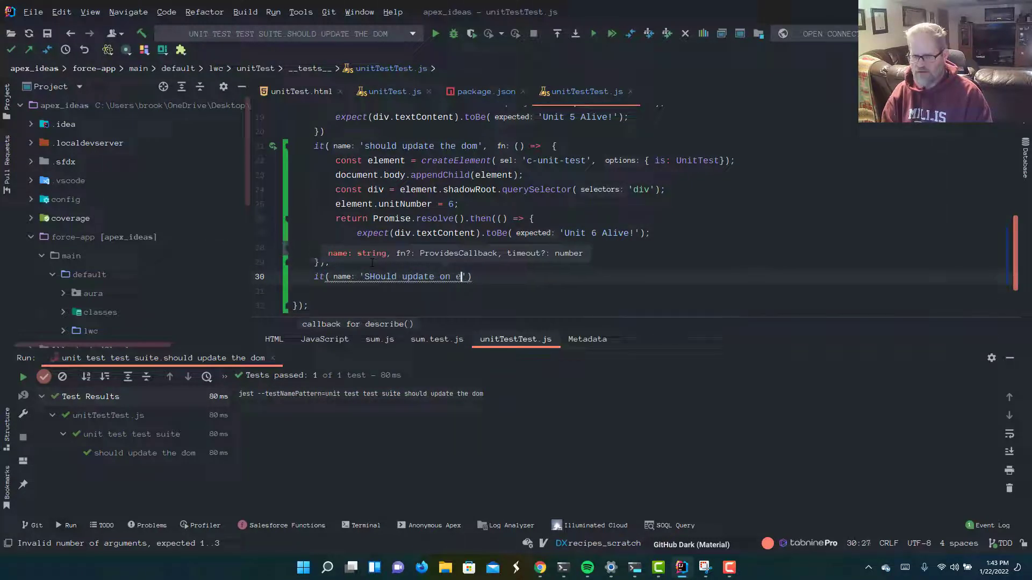
{"action": "type", "text": "vent"}
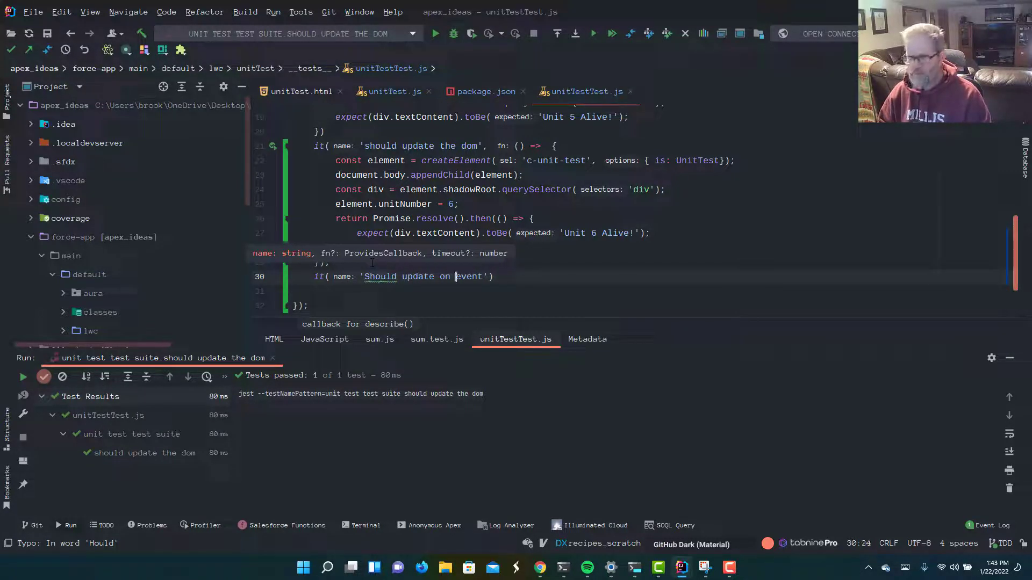
{"action": "type", "text": ", ("}
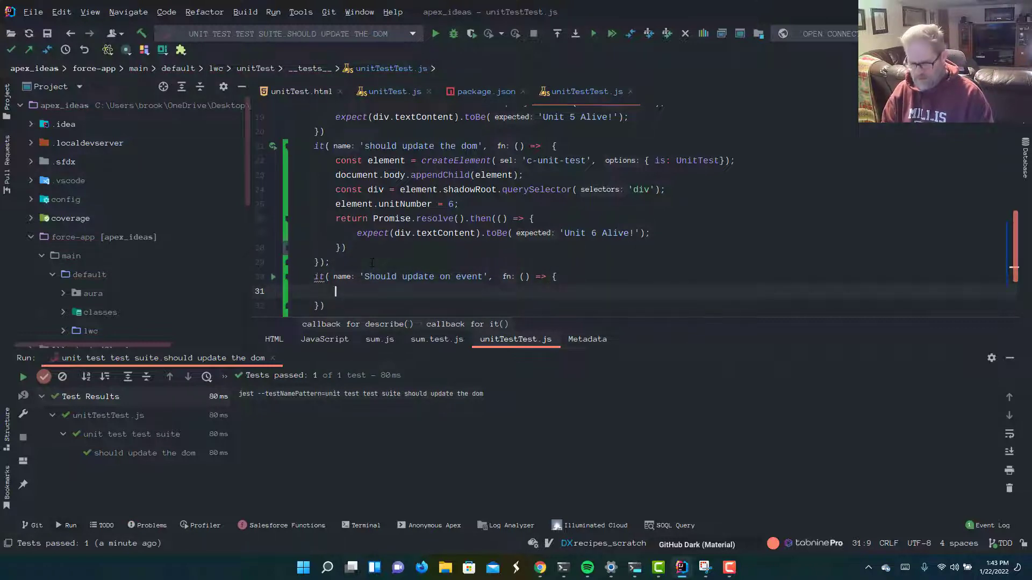
{"action": "type", "text": "const ele"}
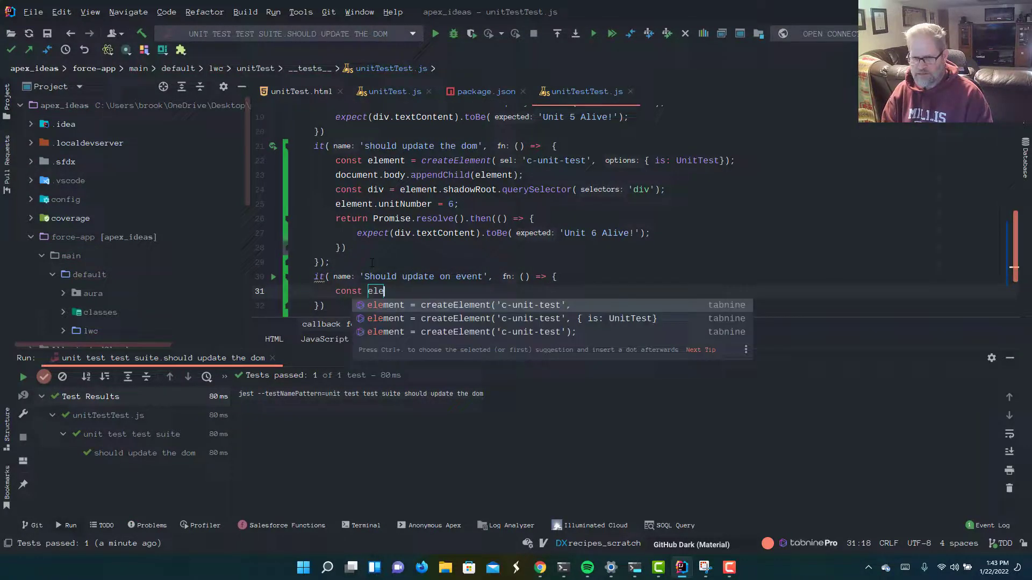
{"action": "type", "text": "ment"}
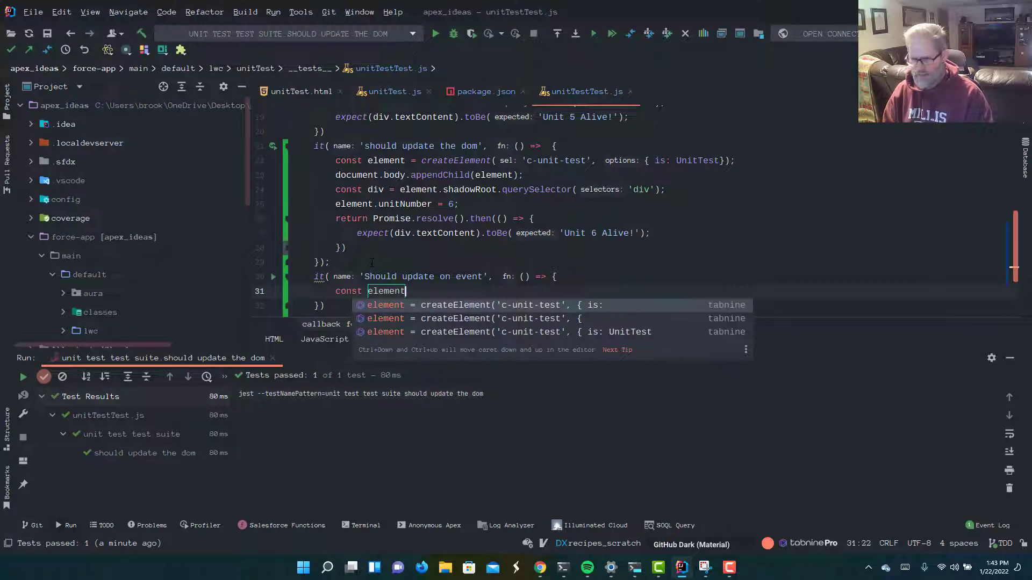
{"action": "key", "text": "Tab"}
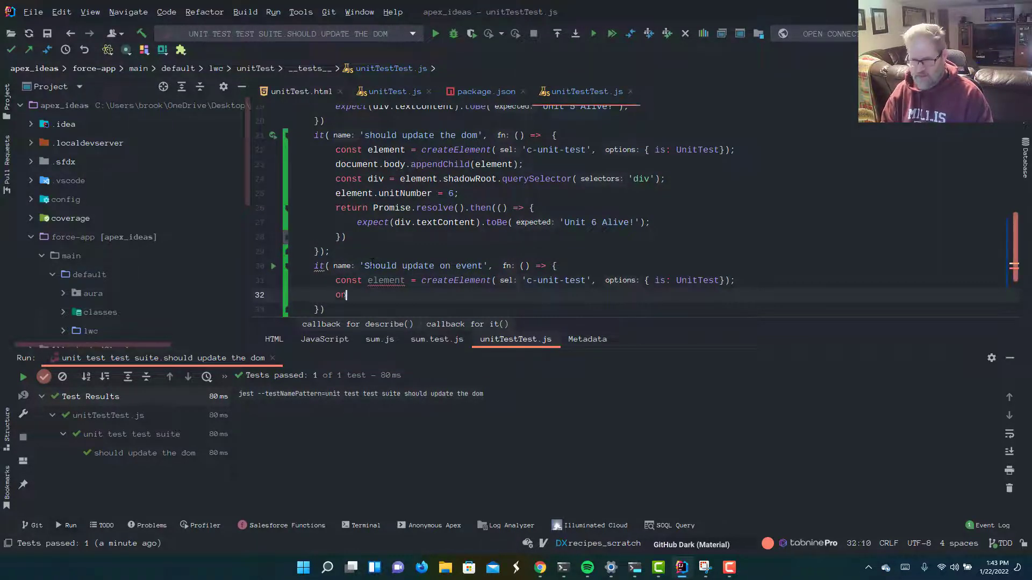
{"action": "type", "text": "document.body.appendChild(element);"}
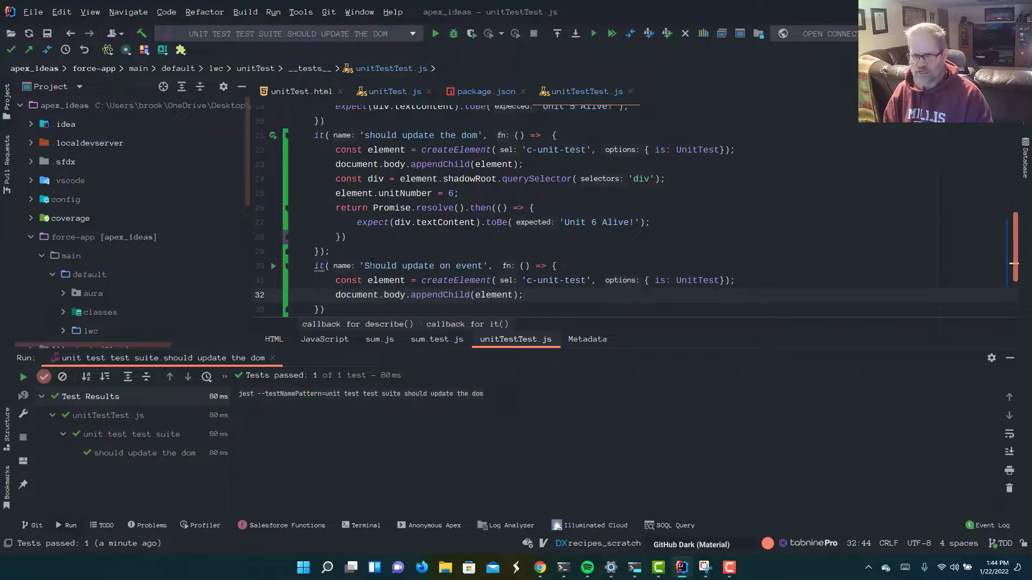
Begin a const input querySelector for the component's lightning input
{"action": "type", "text": "con"}
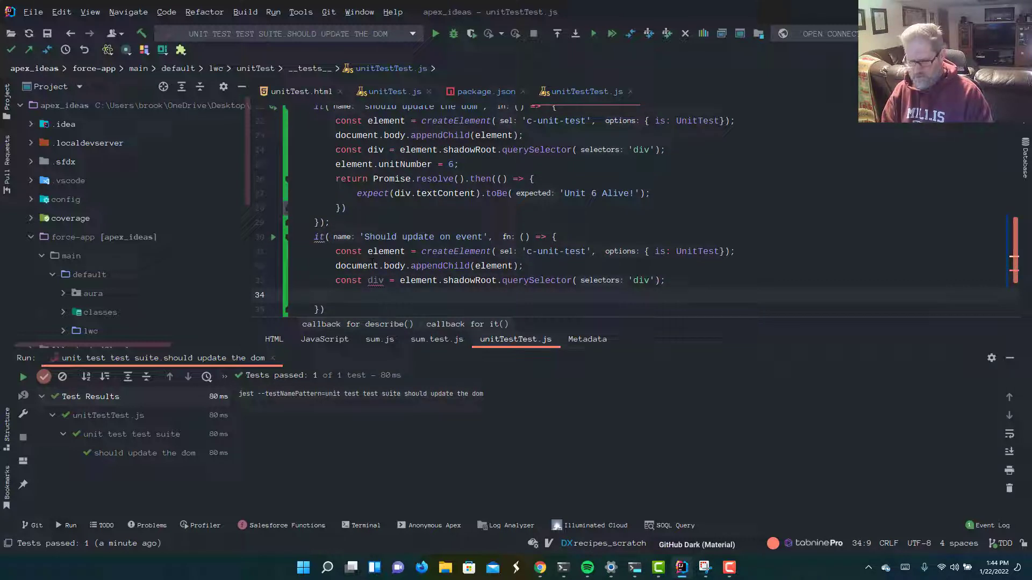
{"action": "type", "text": "co"}
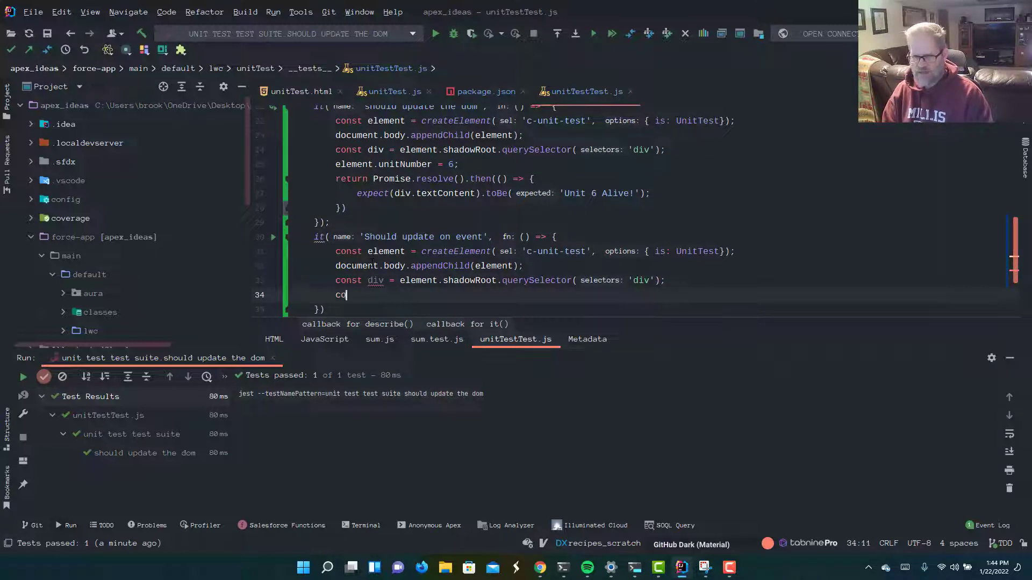
{"action": "type", "text": "nst input"}
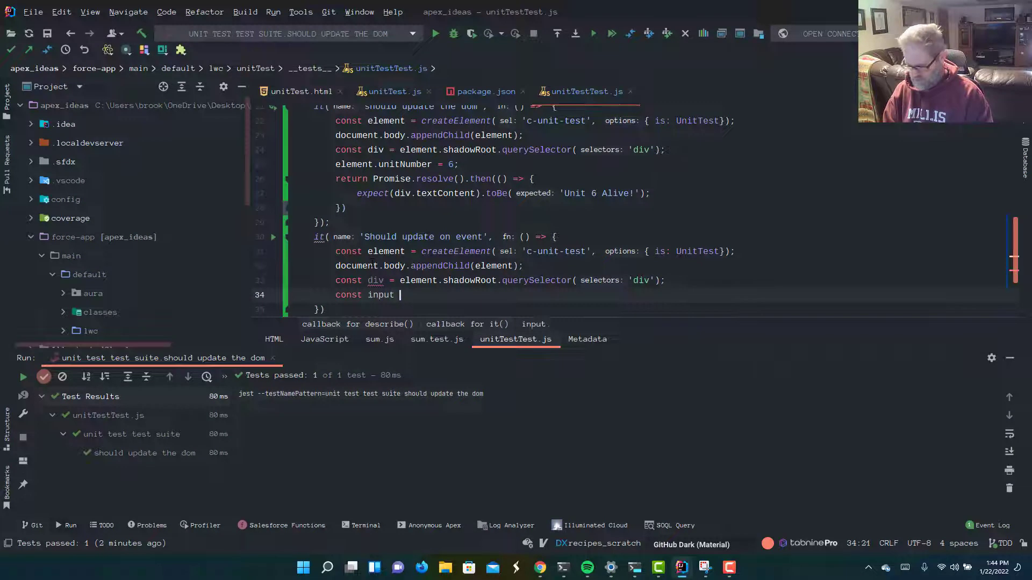
{"action": "type", "text": "= element.shad"}
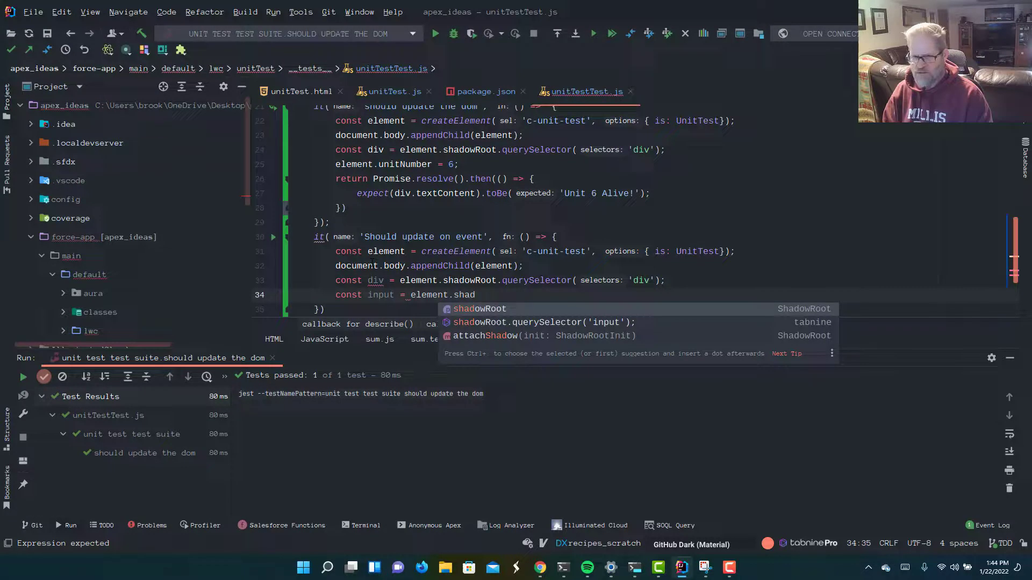
{"action": "type", "text": "oq"}
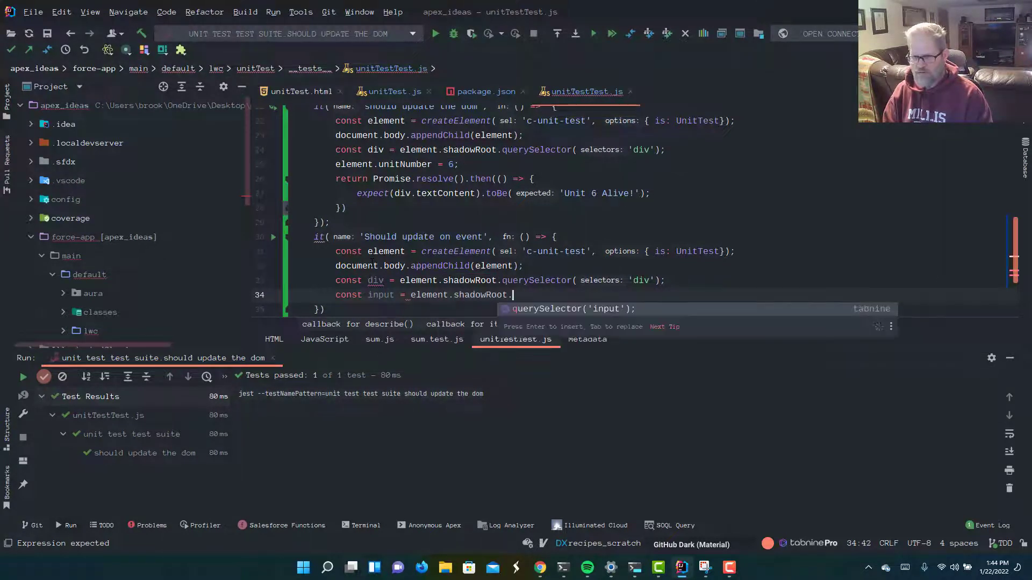
{"action": "type", "text": "querySelector("}
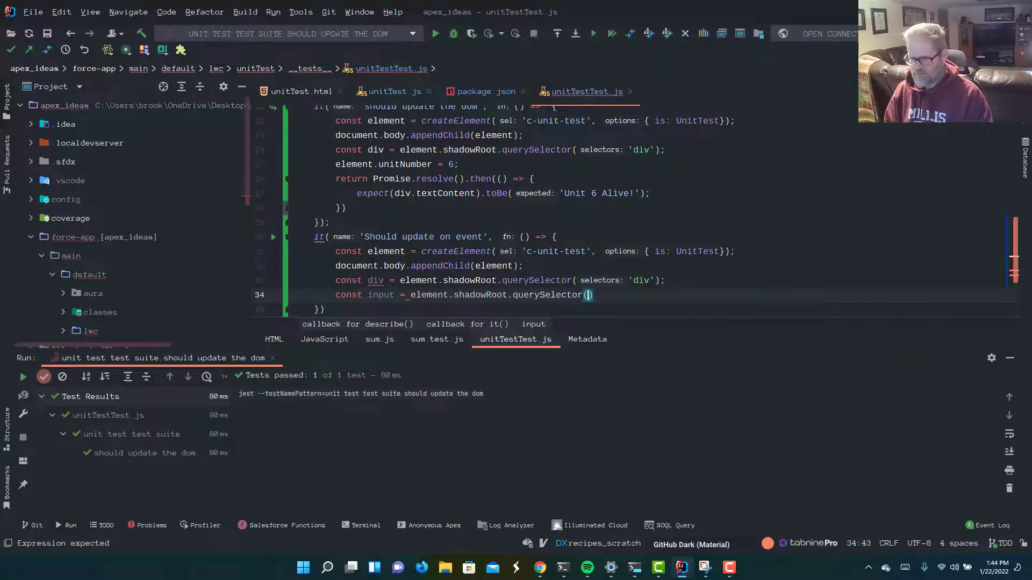
{"action": "type", "text": "li'"}
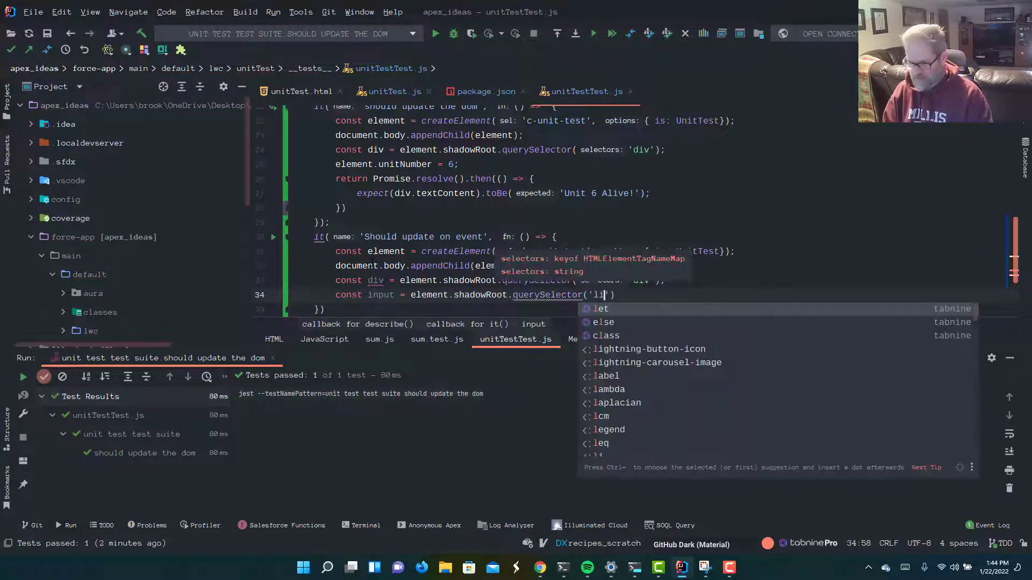
{"action": "type", "text": "ghtnin"}
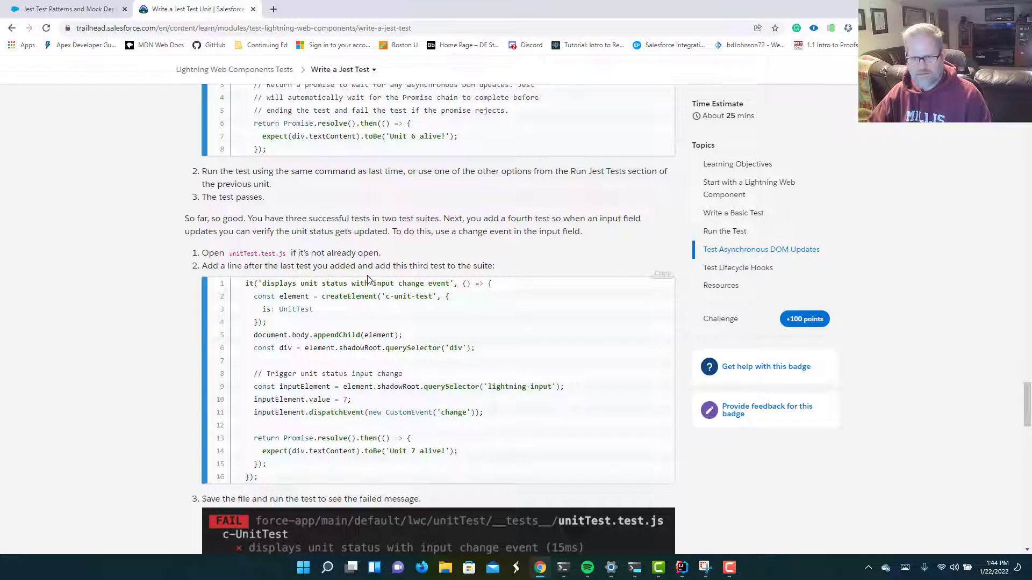
{"action": "scroll", "scroll_direction": "down", "scroll_amount": 3}
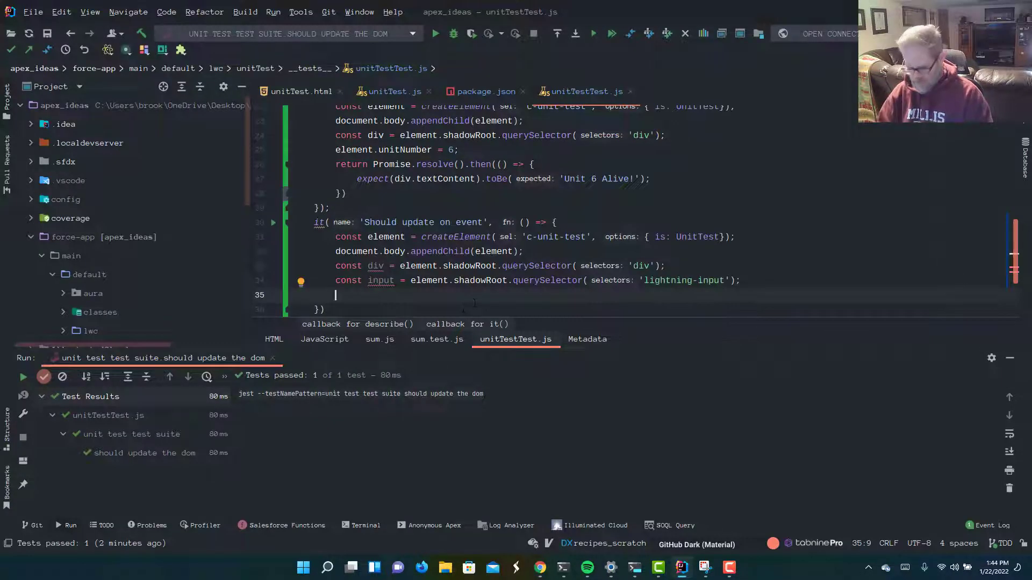
Set input.value to 7 and dispatch a new CustomEvent('change') on the input
{"action": "type", "text": "input"}
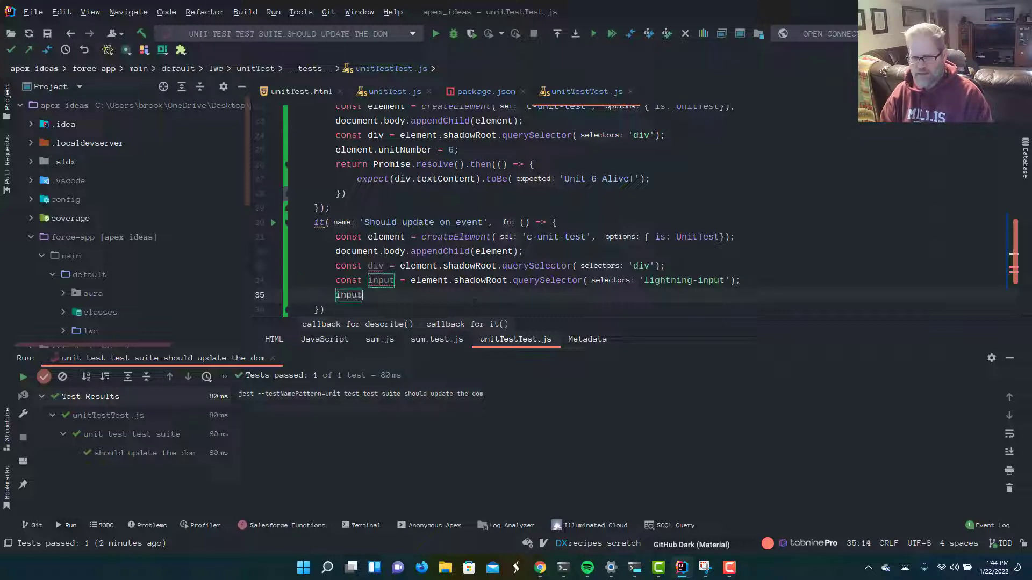
{"action": "type", "text": ".valuy"}
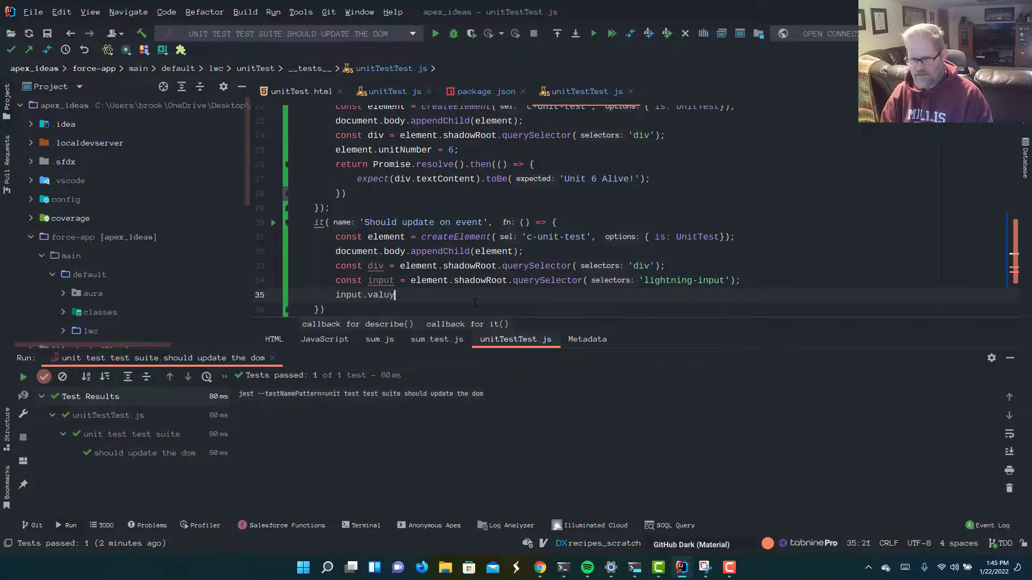
{"action": "type", "text": "e = 7"}
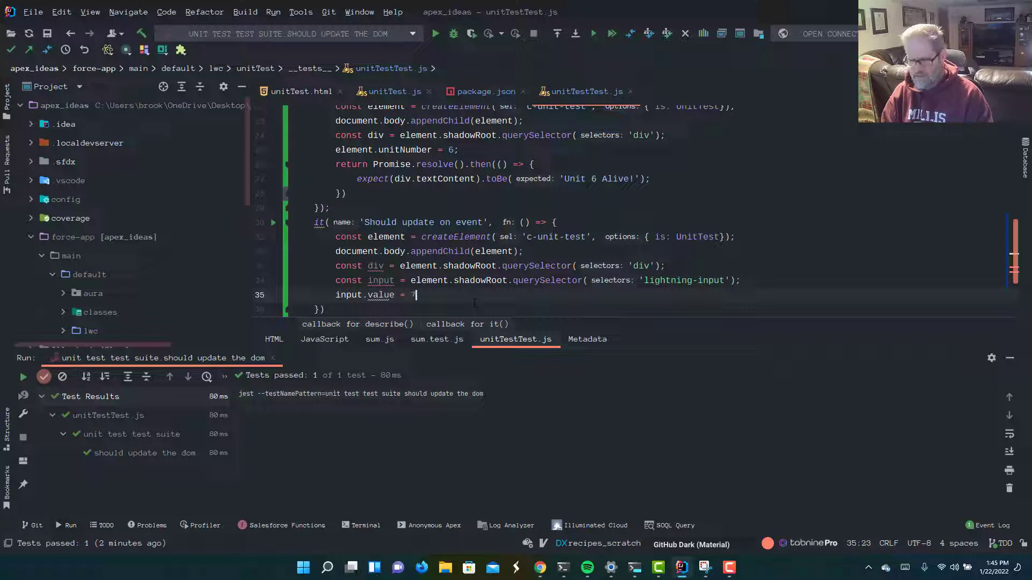
{"action": "type", "text": ";"}
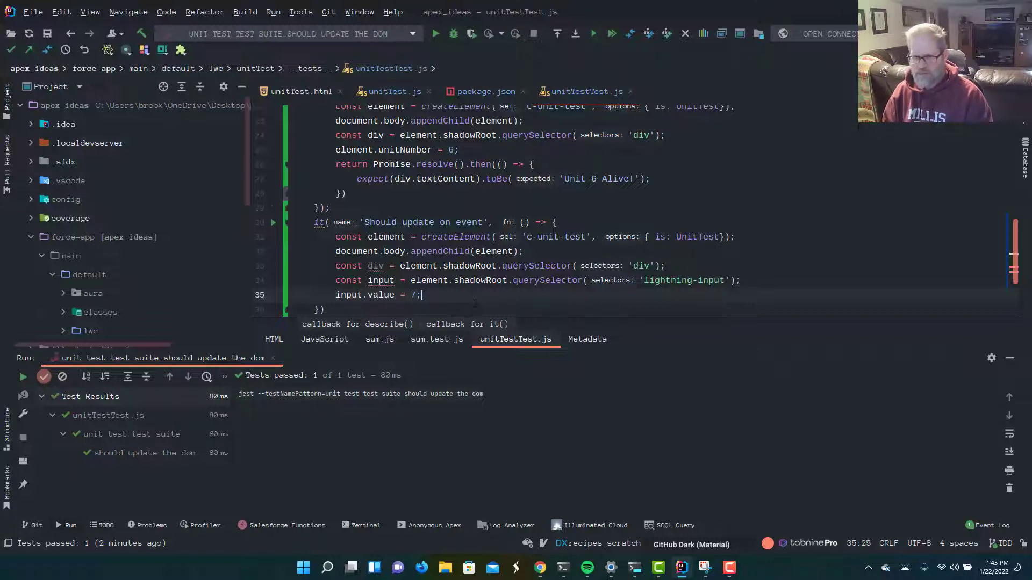
{"action": "type", "text": "input."}
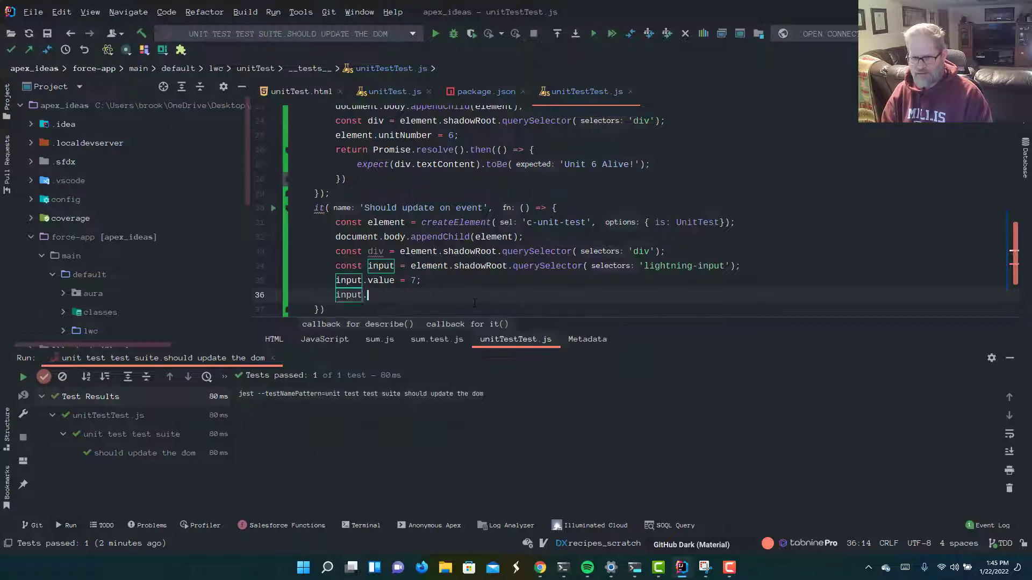
{"action": "type", "text": "dispatchEvent"}
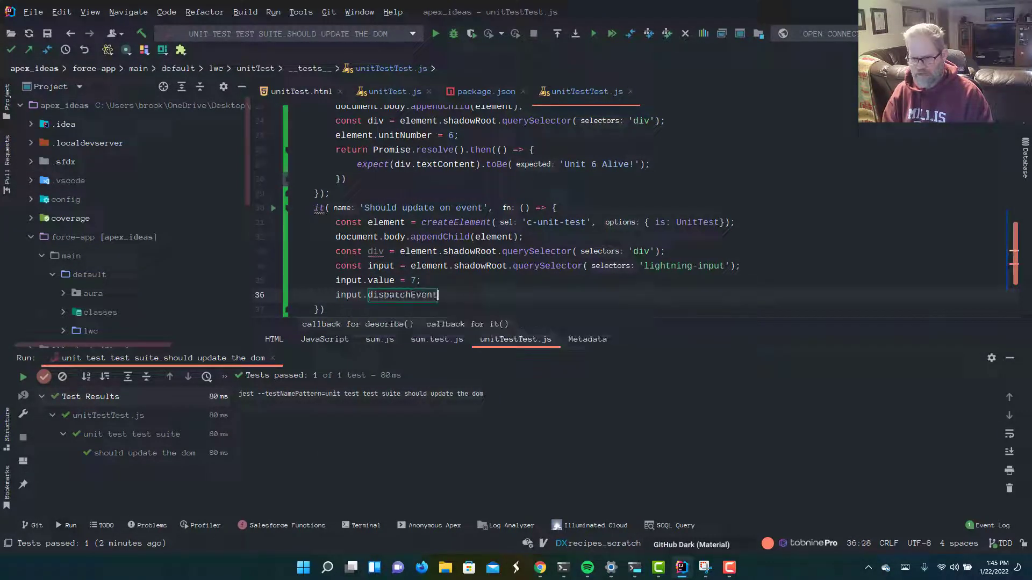
{"action": "type", "text": "('')"}
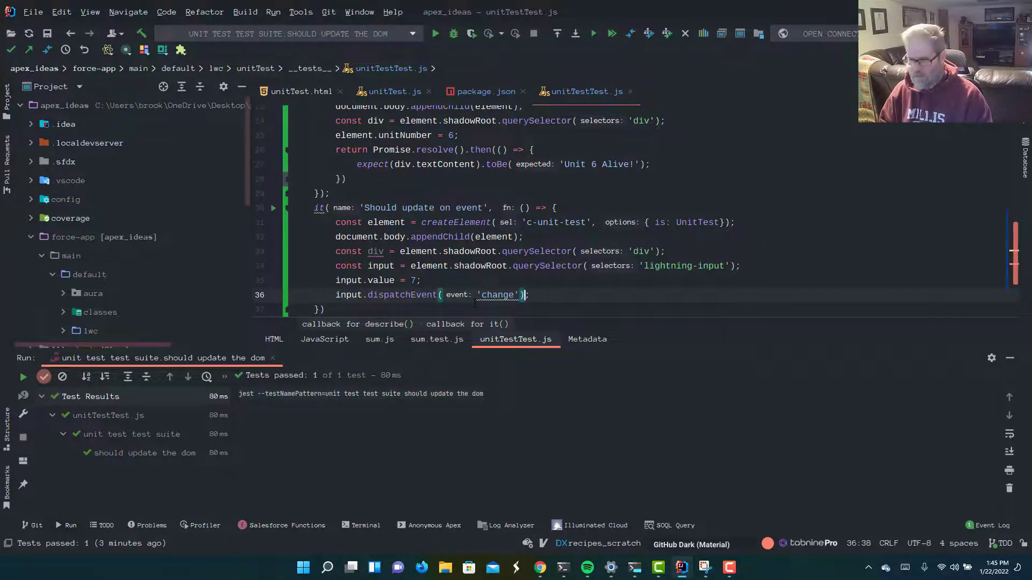
{"action": "double_click", "coordinate": [401, 294]}
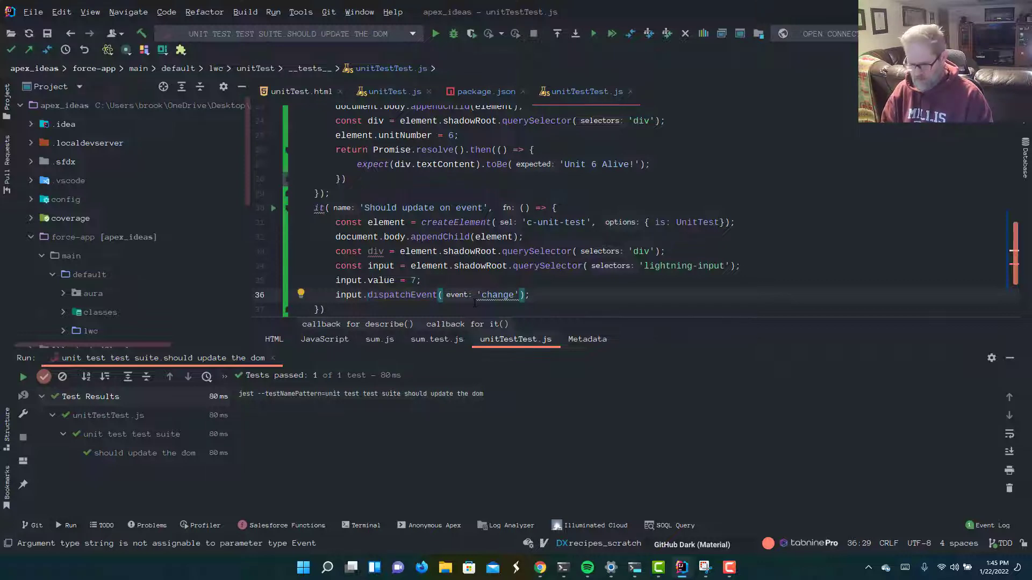
{"action": "type", "text": "new CustomEvent("}
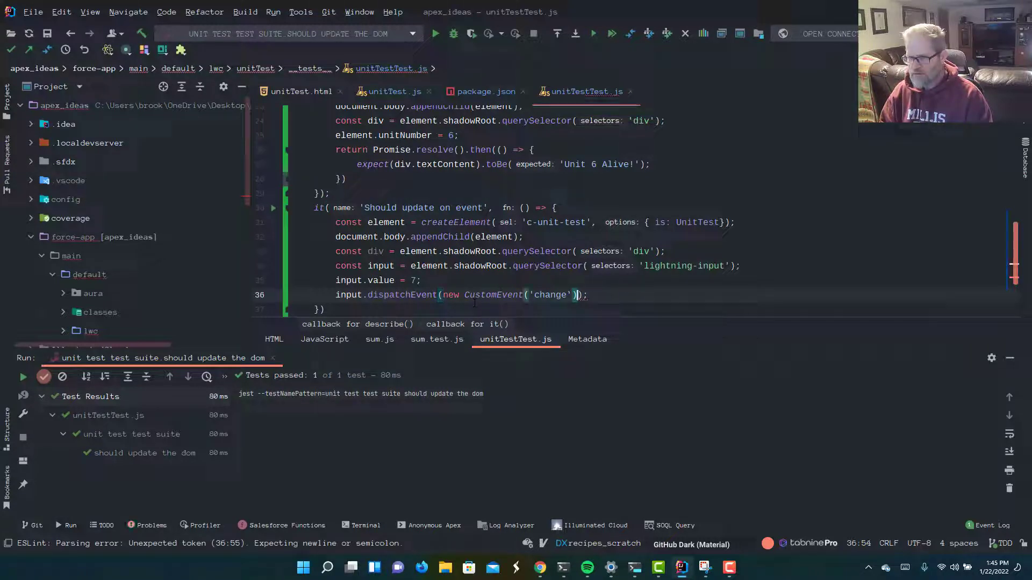
{"action": "type", "text": ";"}
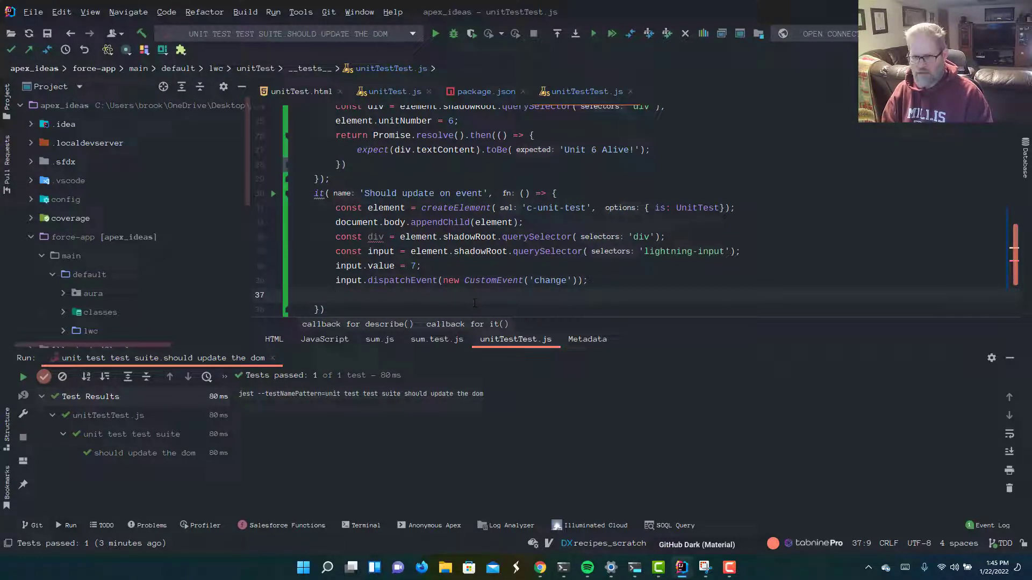
Expect div.textContent to be 'Unit 7 Alive!'
{"action": "type", "text": "expect"}
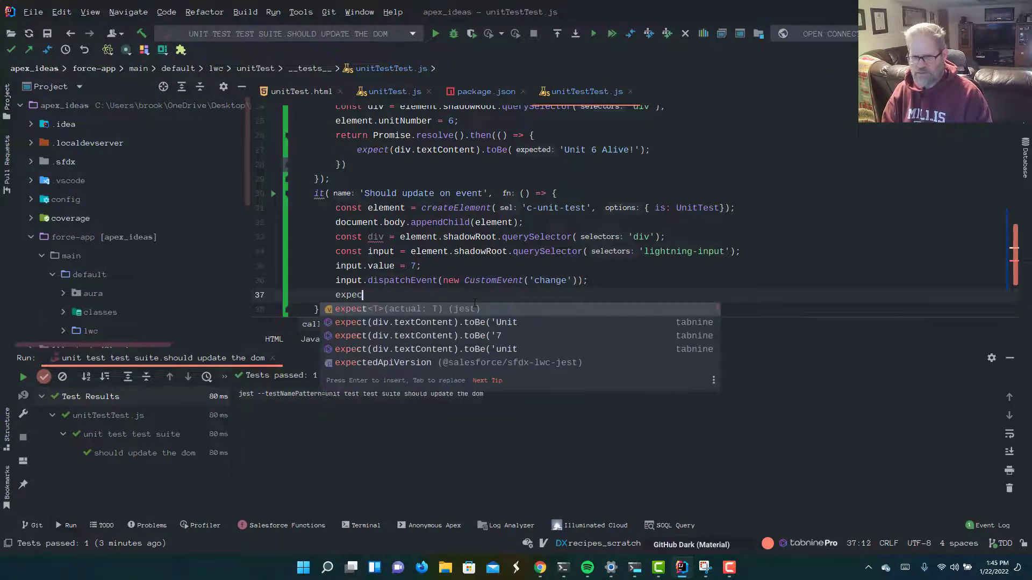
{"action": "type", "text": "("}
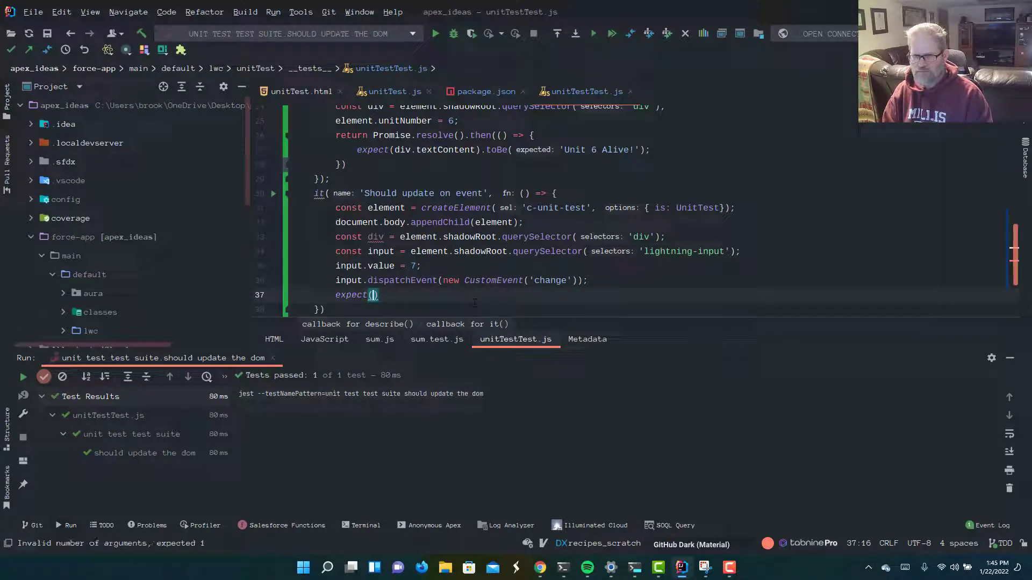
{"action": "type", "text": "div.text"}
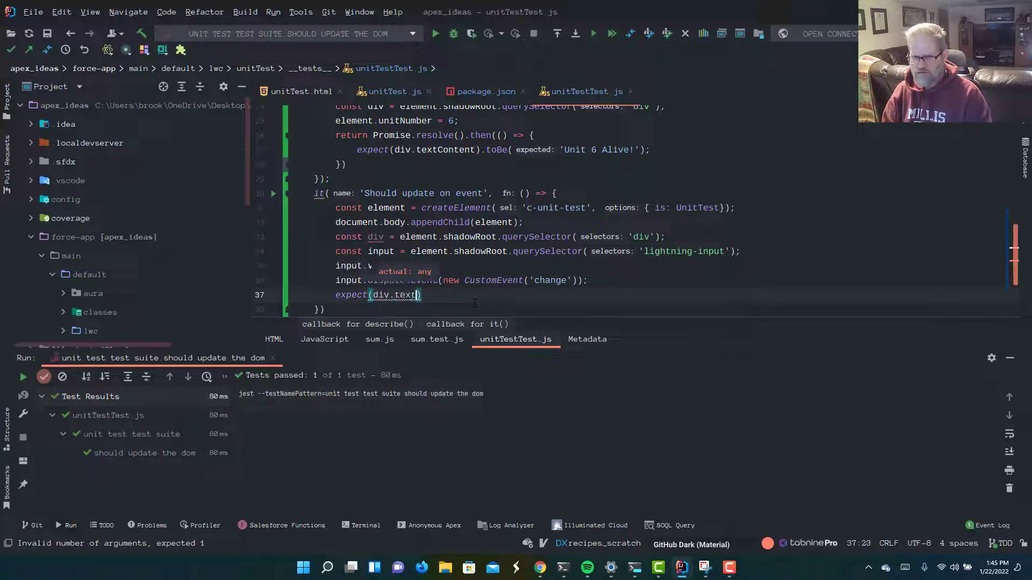
{"action": "type", "text": "textContent"}
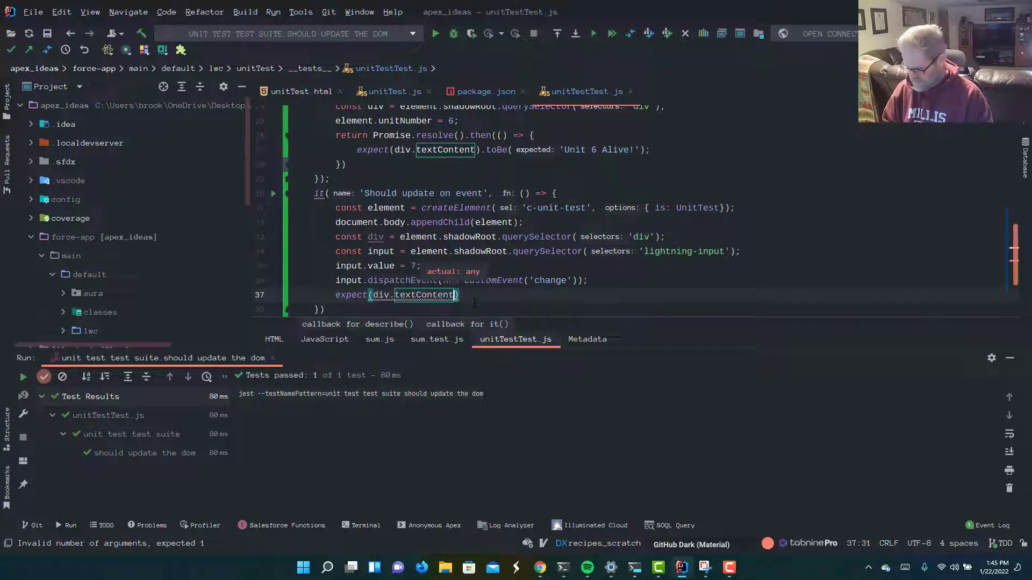
{"action": "type", "text": ".toBe('"}
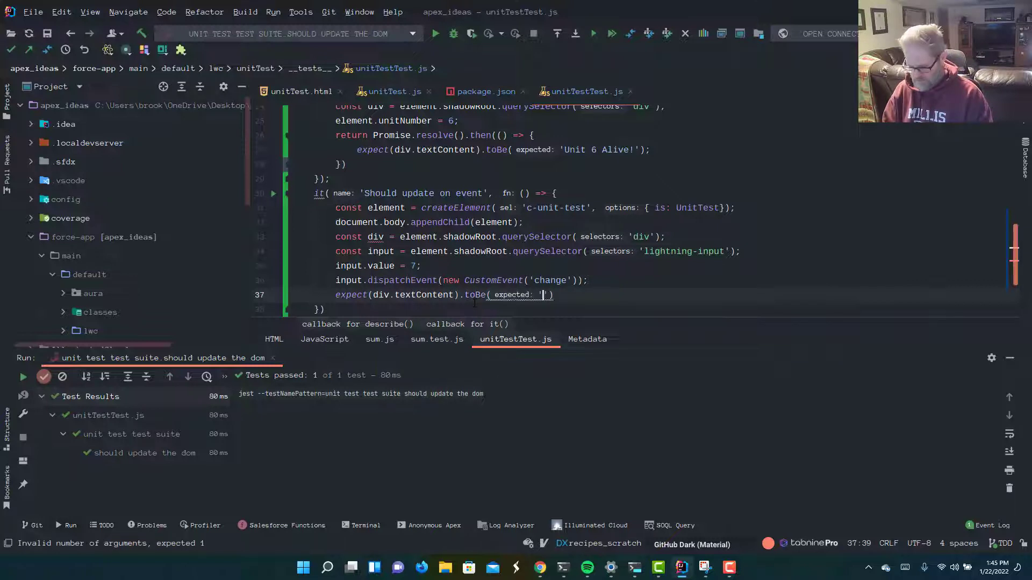
{"action": "type", "text": "Unit 7"}
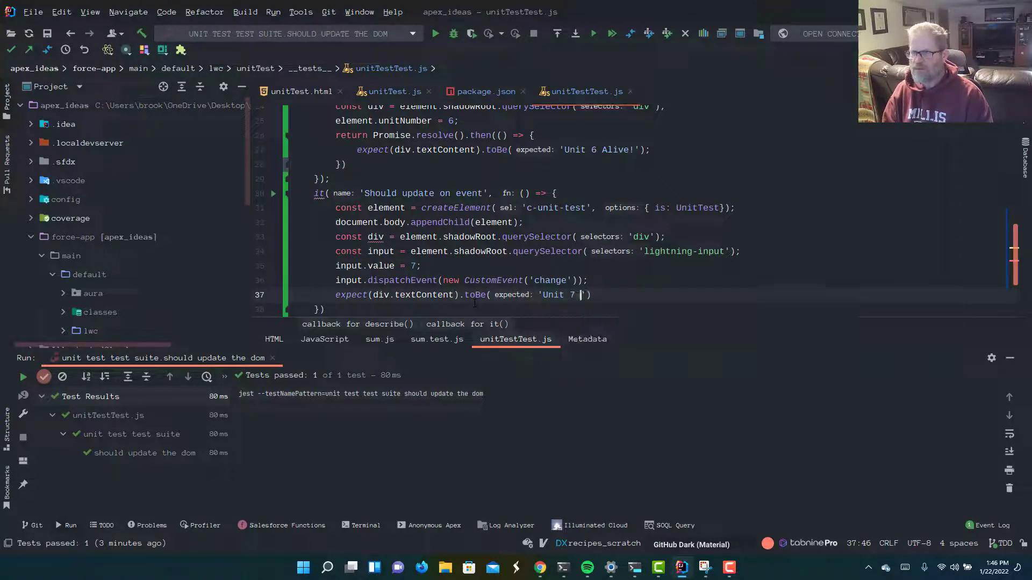
{"action": "type", "text": "Alive"}
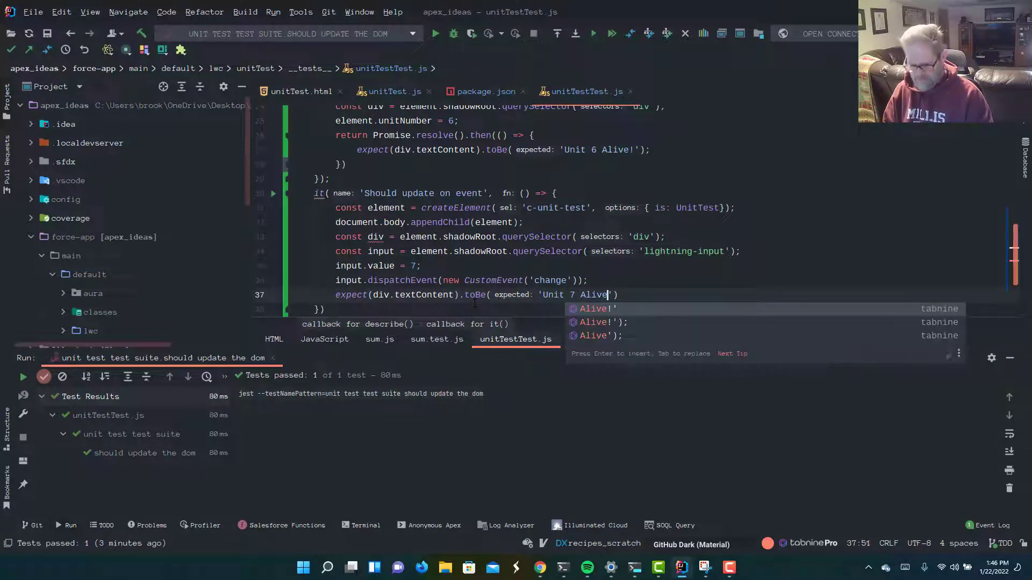
{"action": "key", "text": "Tab"}
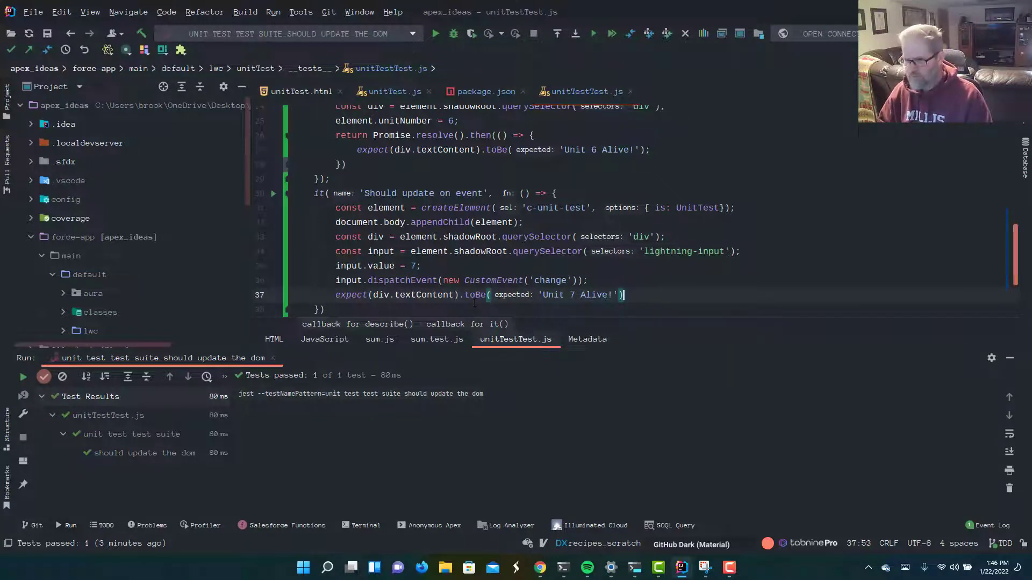
{"action": "type", "text": ";"}
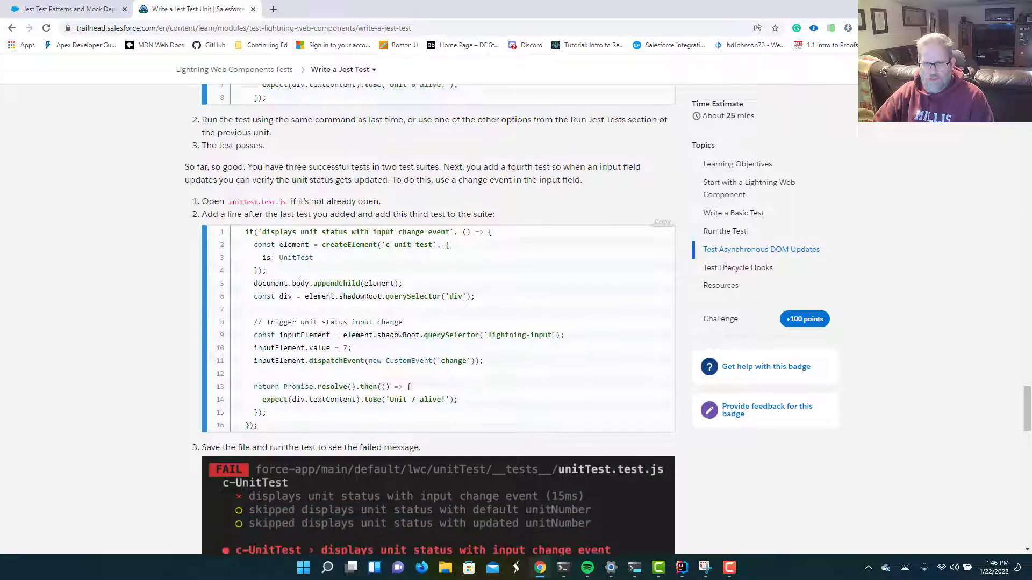
Scroll Trailhead past the failure output to the lightning-input and handleChange code
{"action": "scroll", "scroll_direction": "down", "scroll_amount": 3}
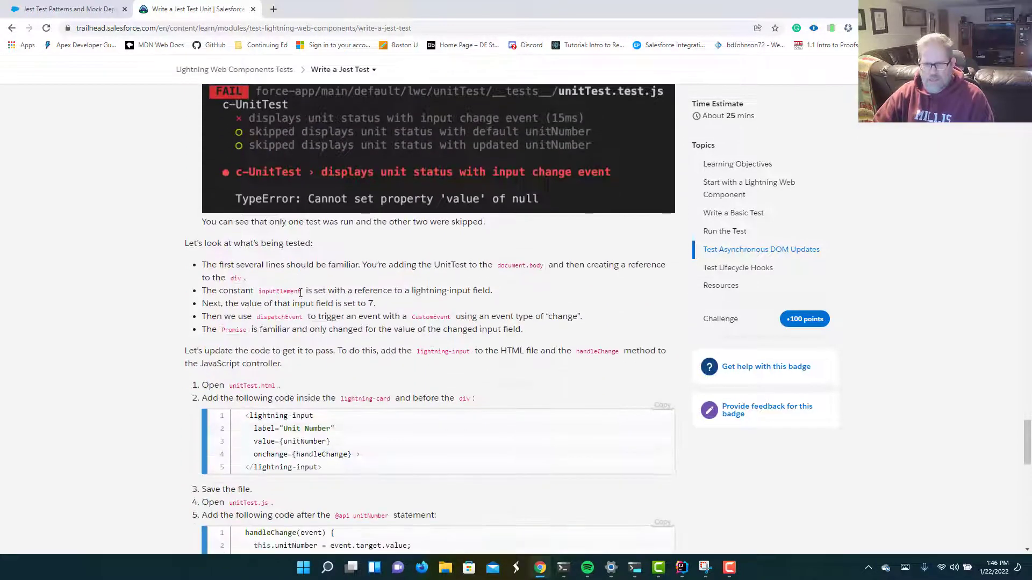
{"action": "scroll", "scroll_direction": "down", "scroll_amount": 3}
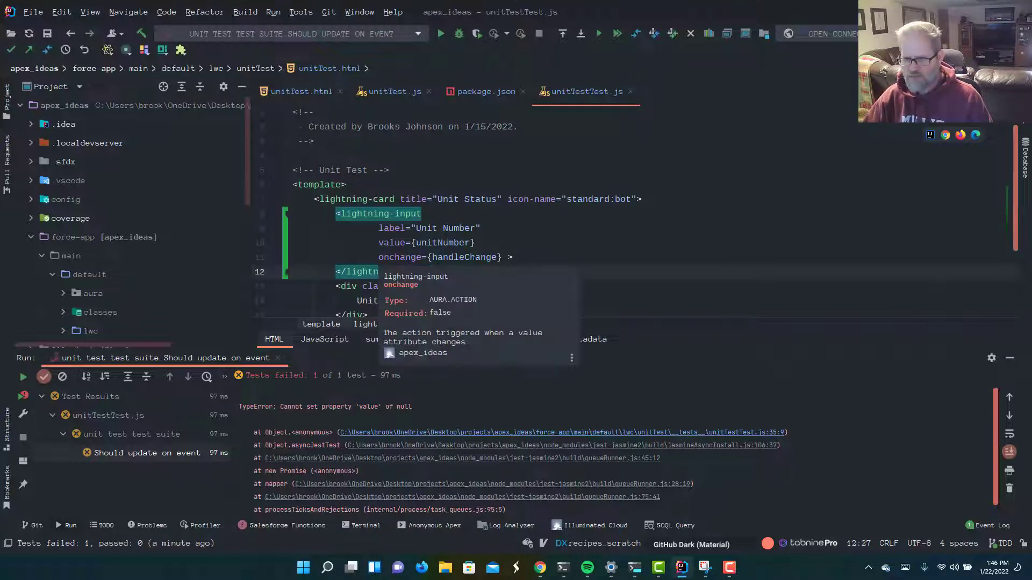
{"action": "left_click", "coordinate": [324, 339]}
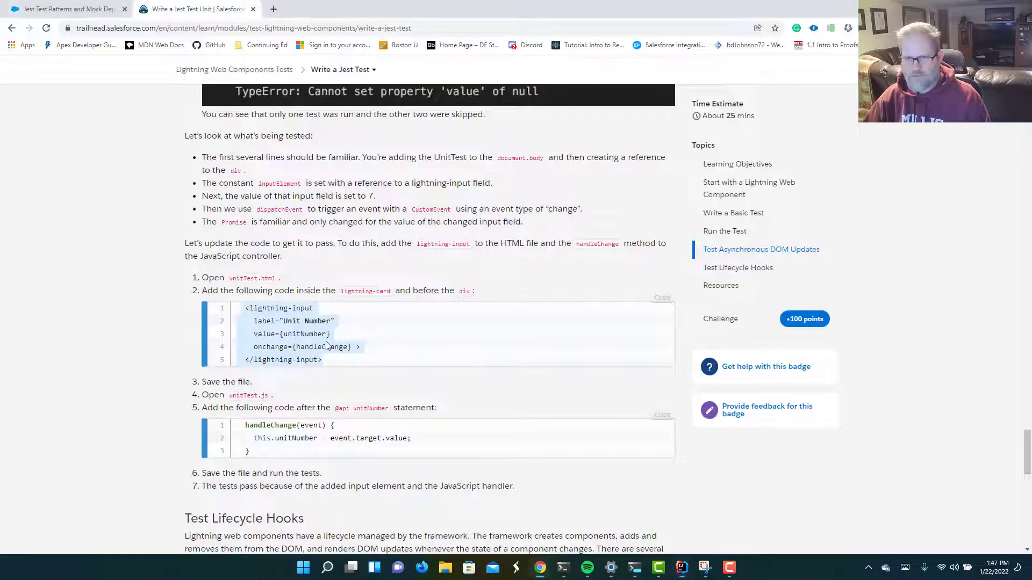
{"action": "scroll", "scroll_direction": "down", "scroll_amount": 3}
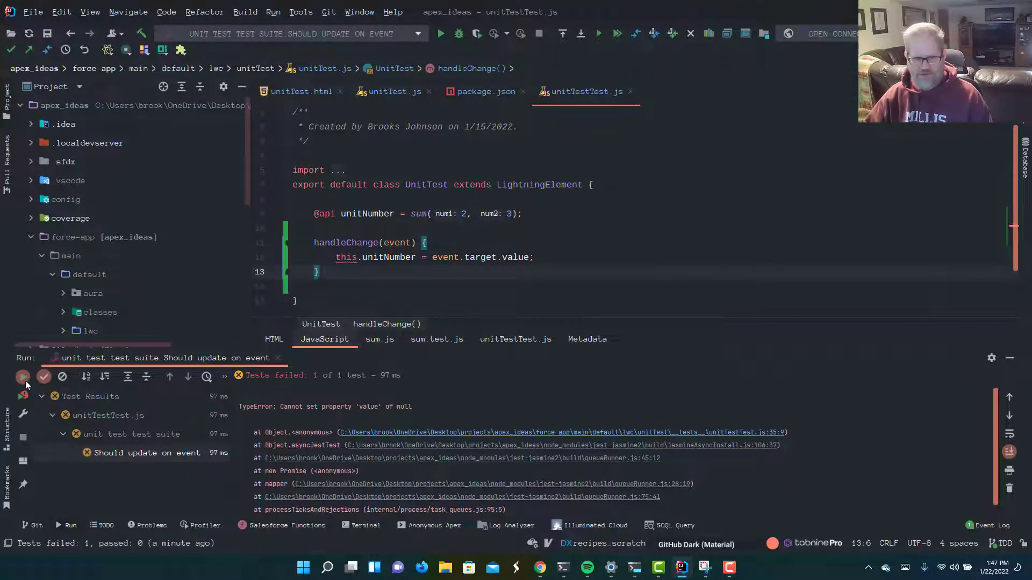
Rerun the 'Should update on event' test after adding handleChange
{"action": "left_click", "coordinate": [23, 376]}
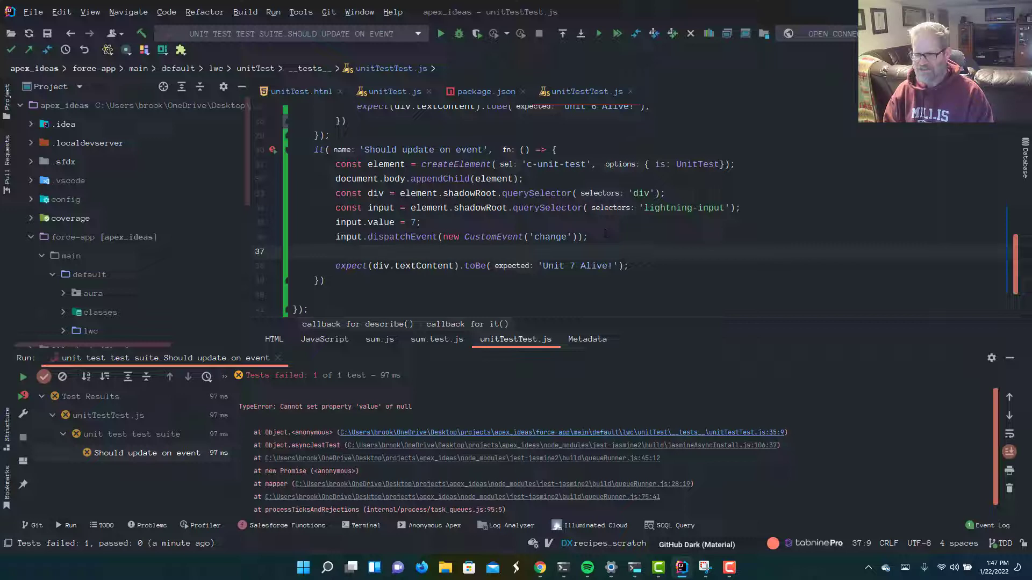
Wrap the 'Unit 7 Alive!' expectation inside return Promise.resolve().then() in the event test
{"action": "type", "text": "return"}
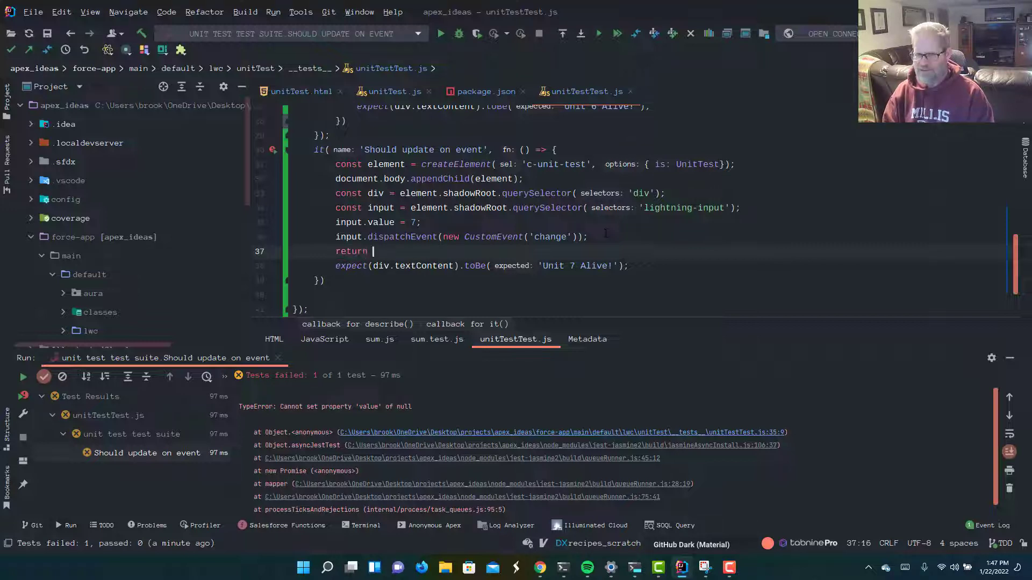
{"action": "type", "text": "Promise"}
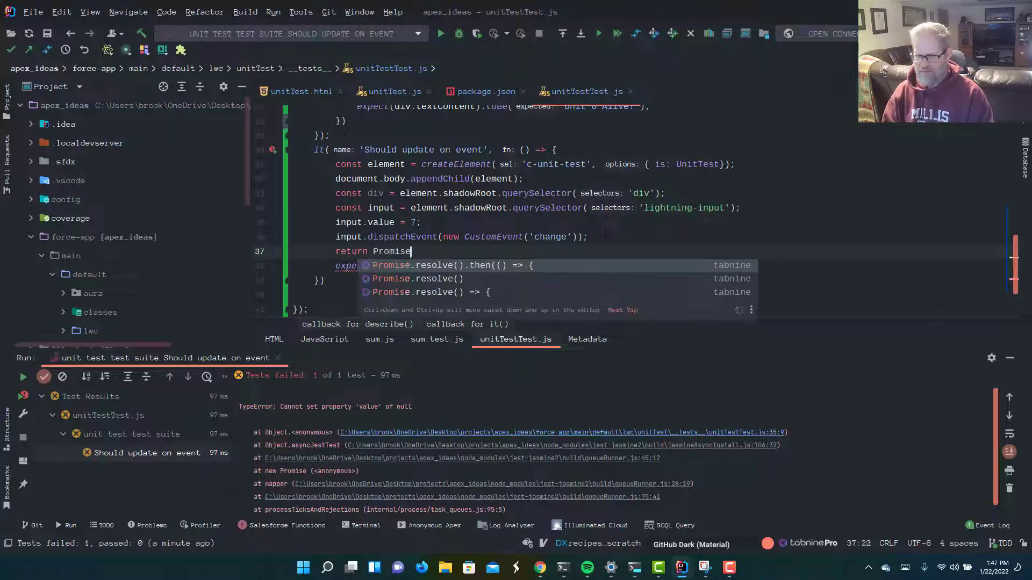
{"action": "type", "text": ".resolve().then(() => {"}
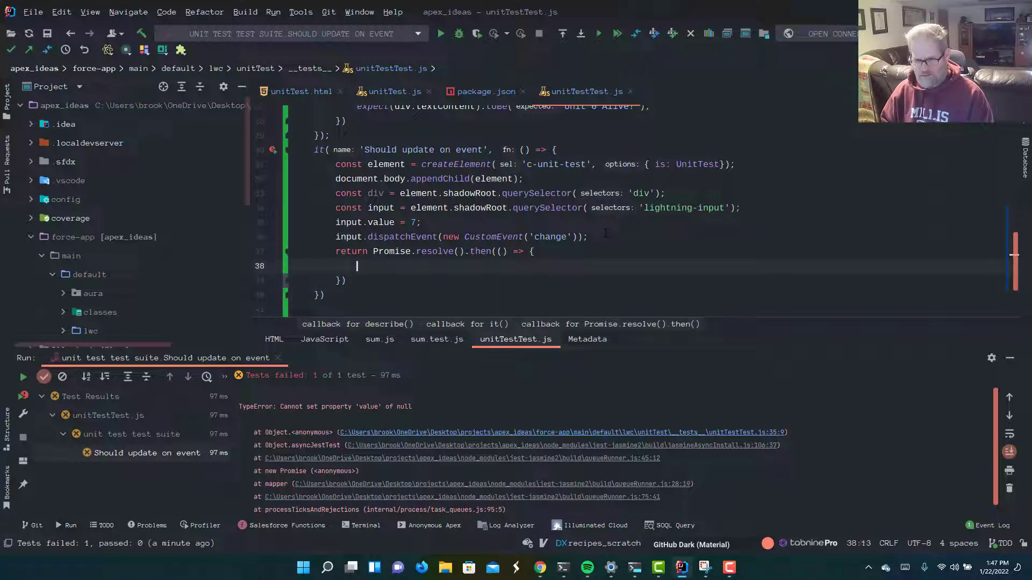
{"action": "type", "text": "expect(div.textContent).toBe( expected: 'Unit 7 Alive!');"}
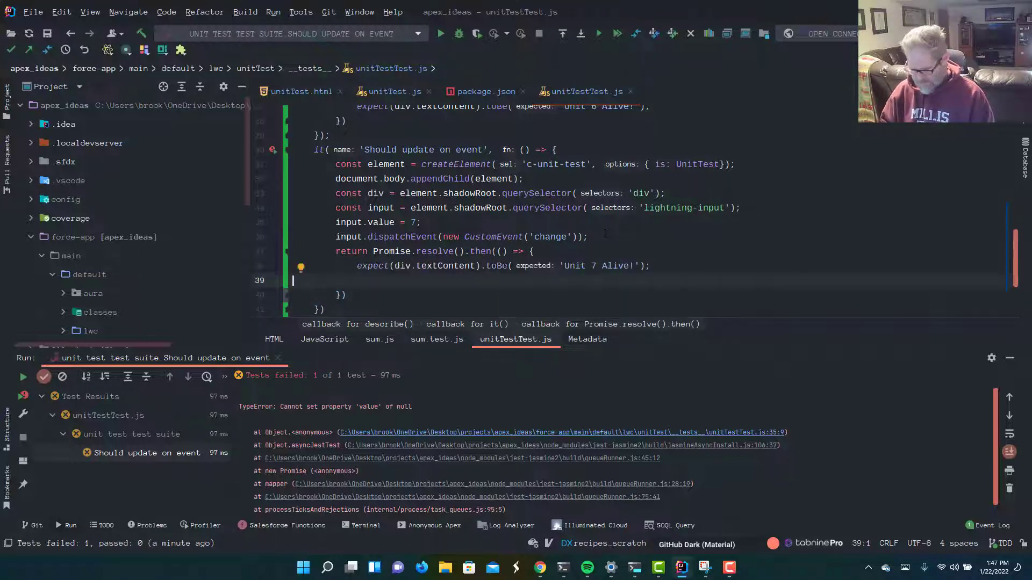